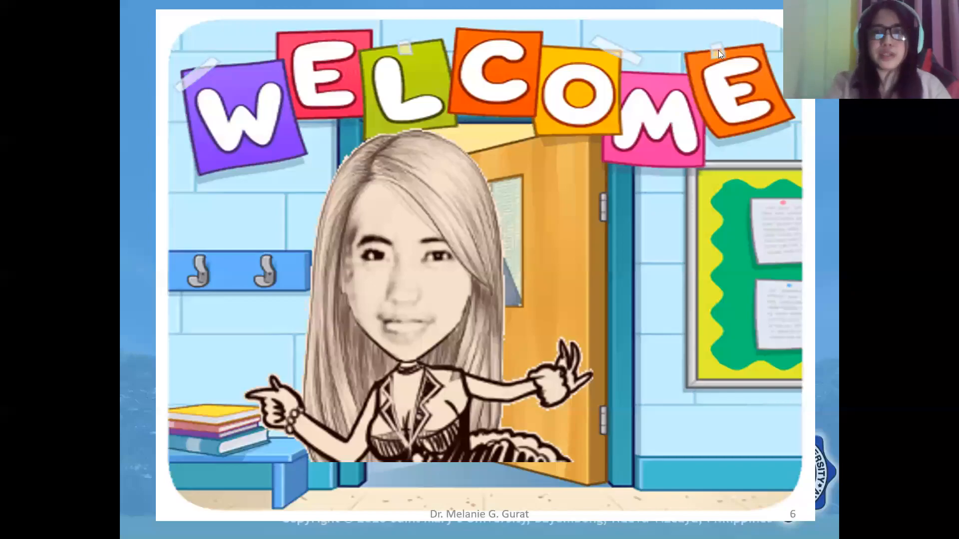
mouse_move(717, 49)
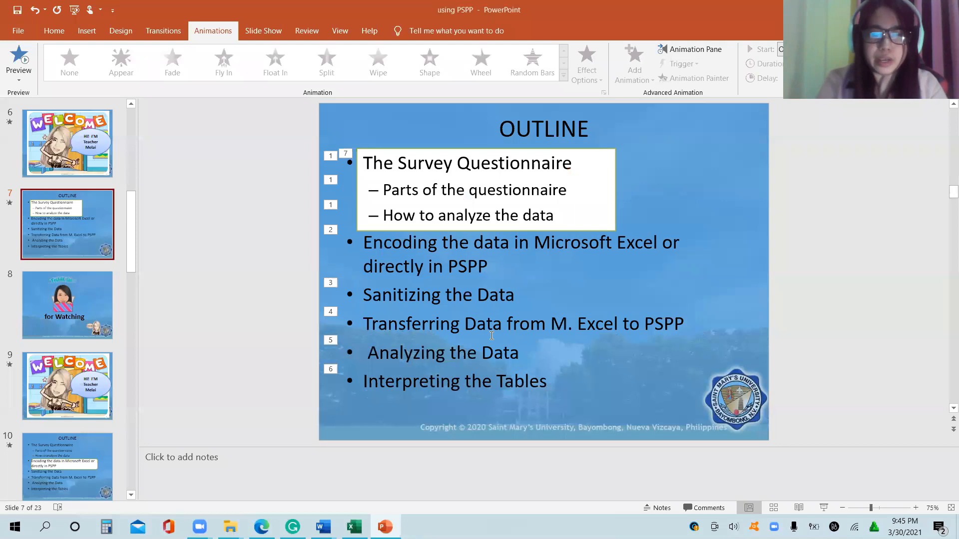
mouse_move(323, 526)
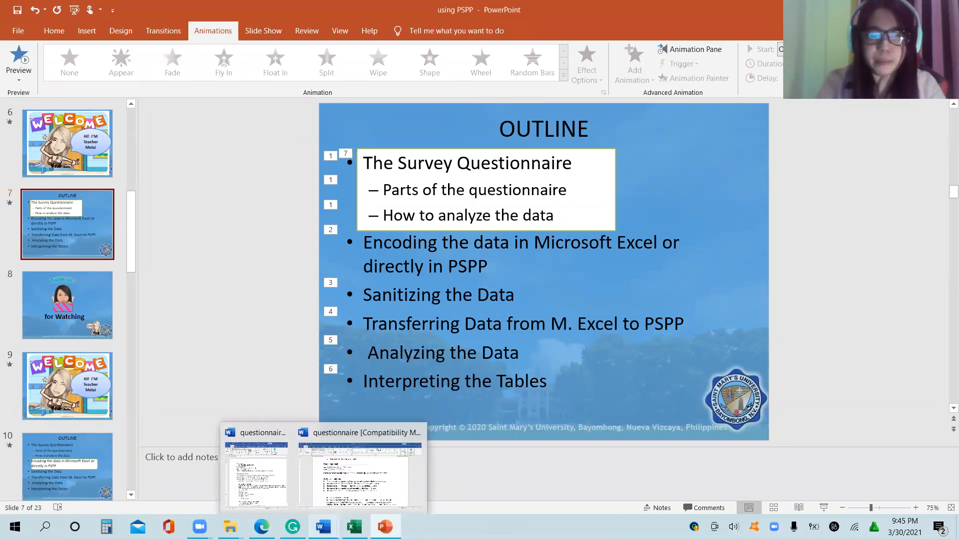
Step: Switch from the PowerPoint slides to the questionnaire document in Word
click(361, 470)
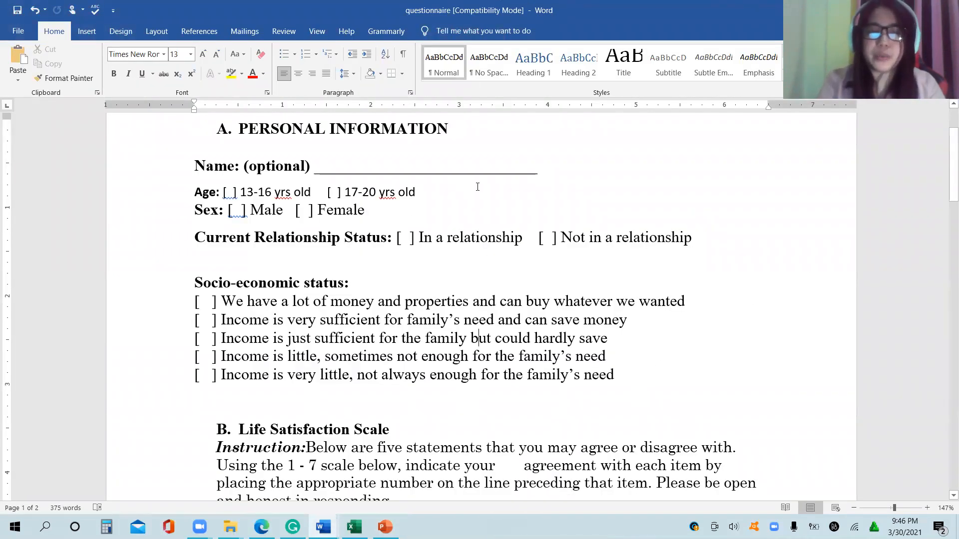
click(547, 274)
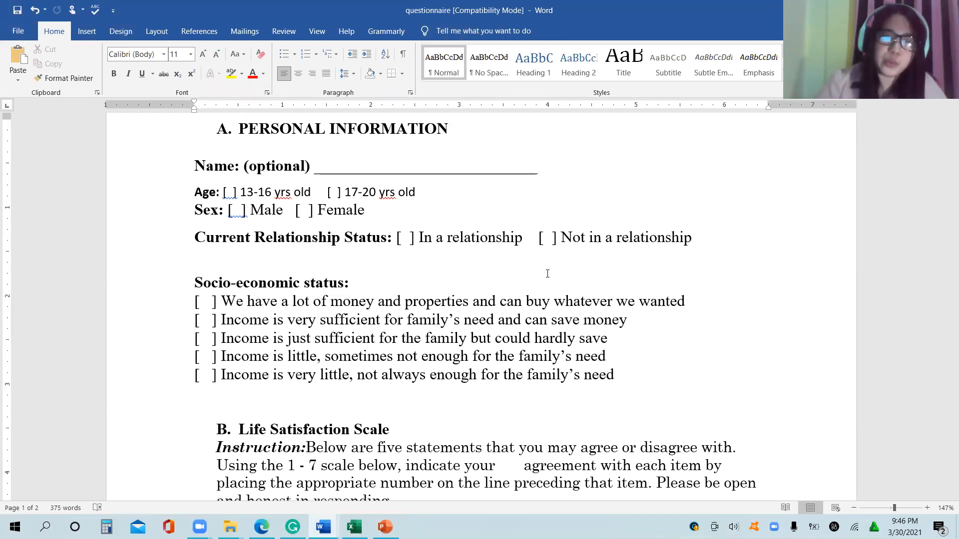
click(418, 192)
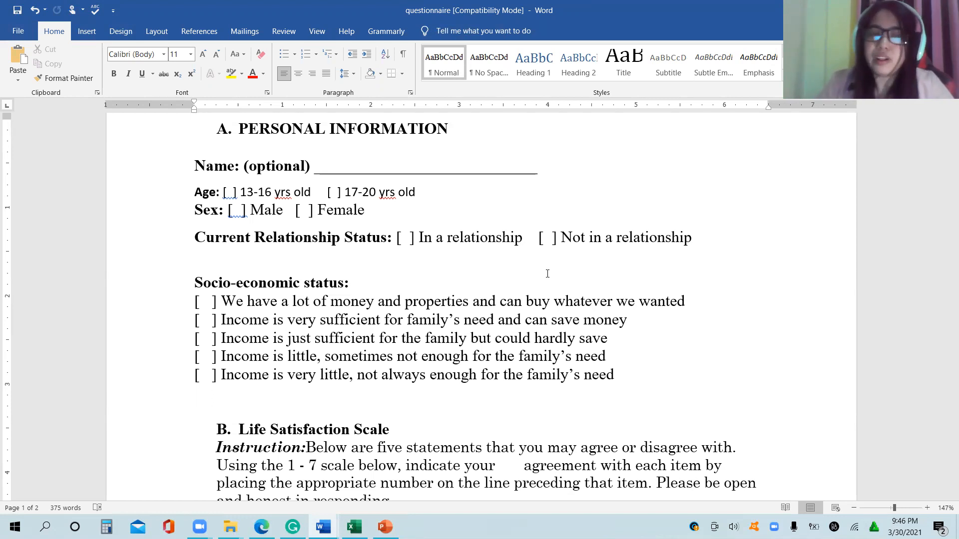
click(418, 192)
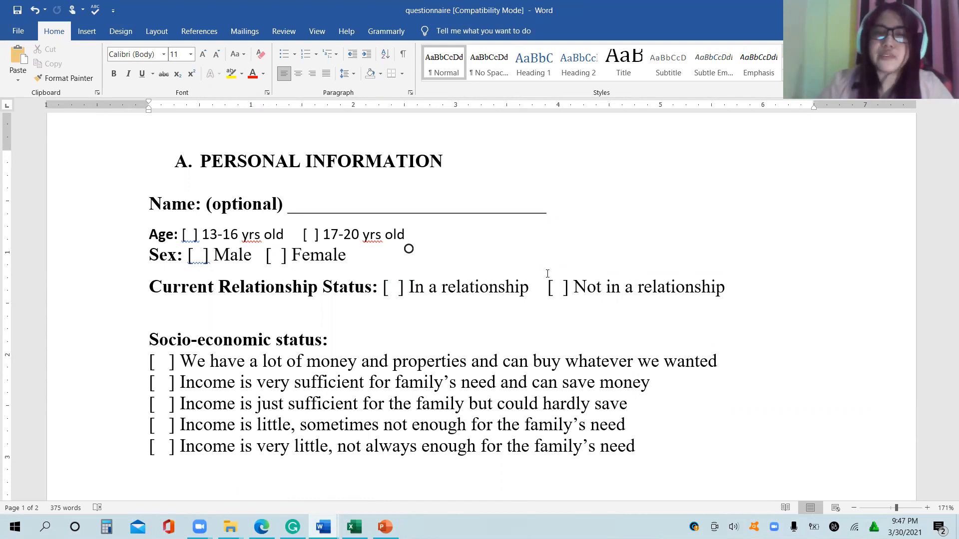
click(408, 234)
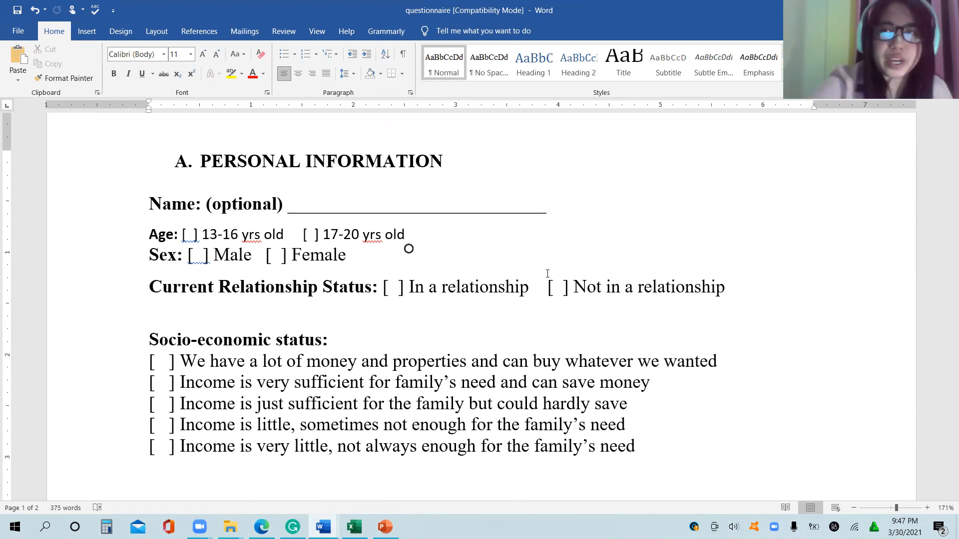
Step: Scroll the questionnaire to Section B's Life Satisfaction Scale instruction and 1–7 agreement ratings
scroll(down, 3)
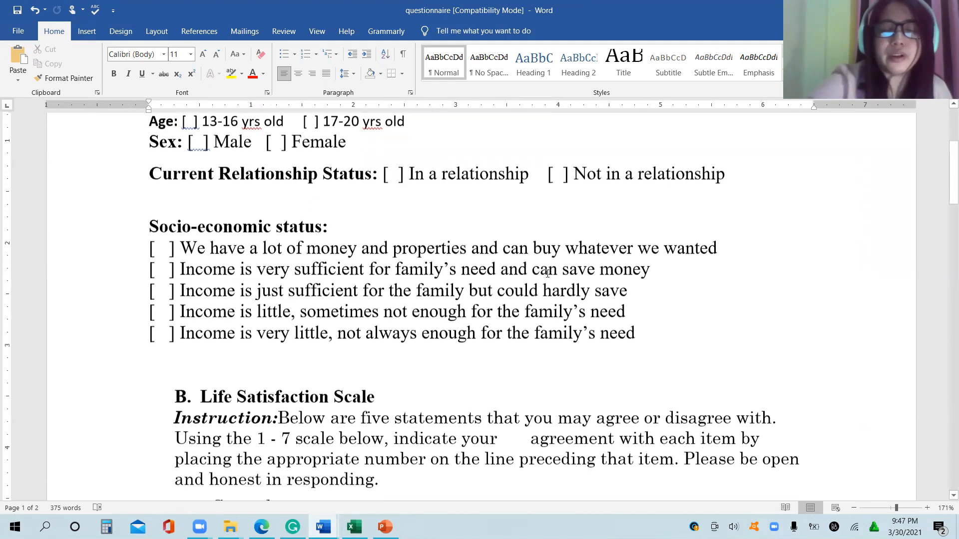
scroll(down, 3)
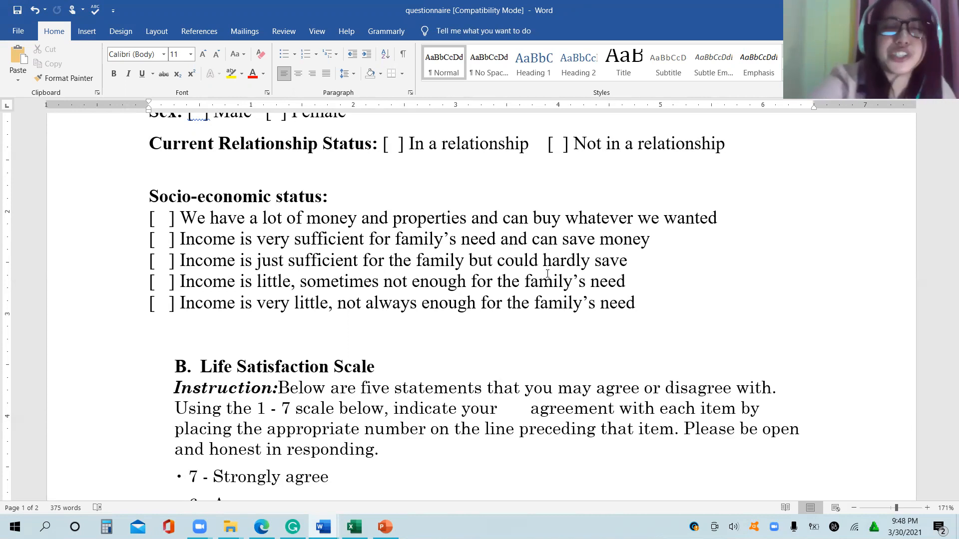
scroll(up, 3)
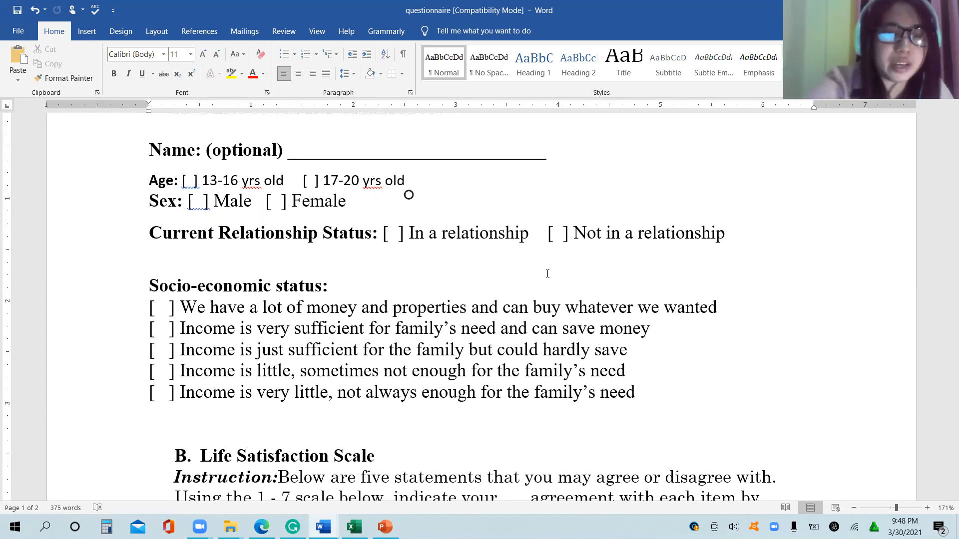
scroll(down, 3)
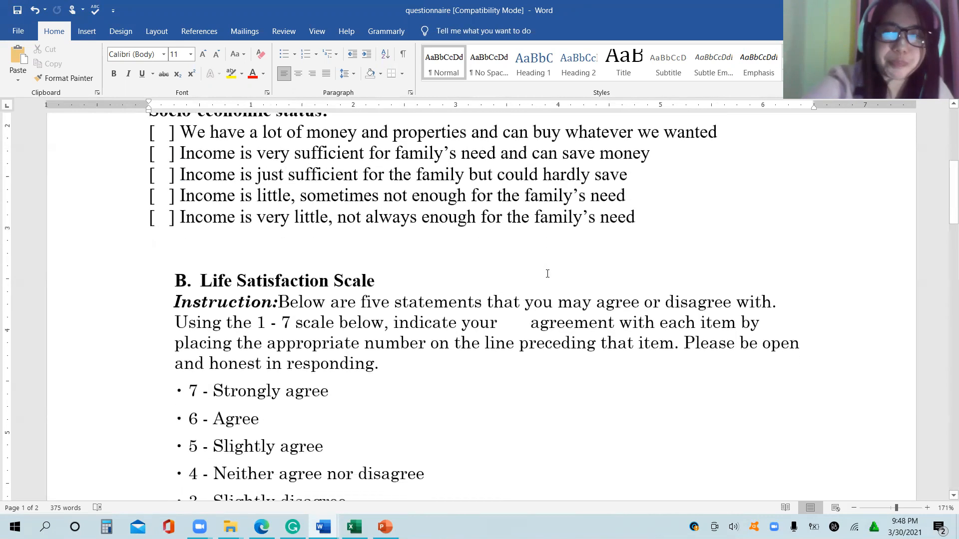
Step: Scroll past the five SWLS items to the methods paragraph on reliability, validity and score interpretation categories
scroll(down, 3)
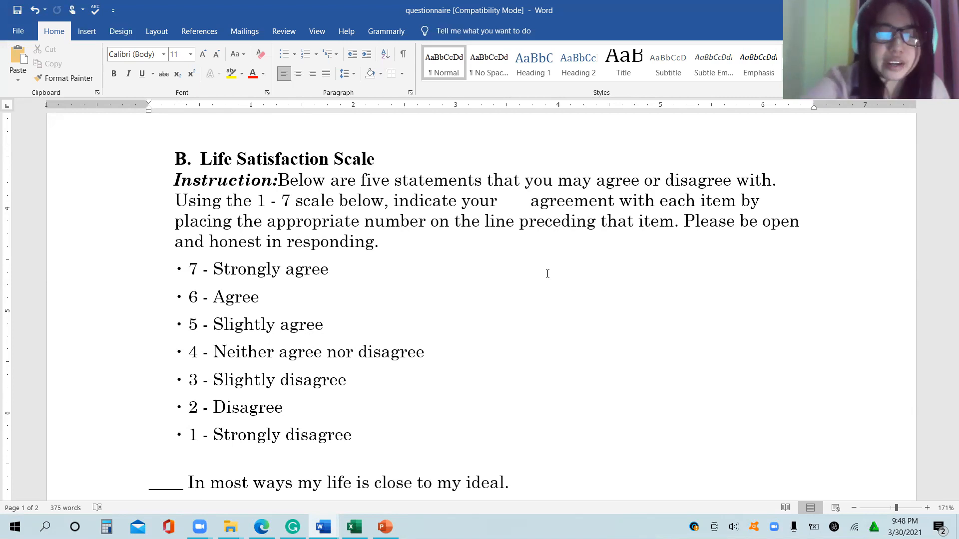
scroll(down, 3)
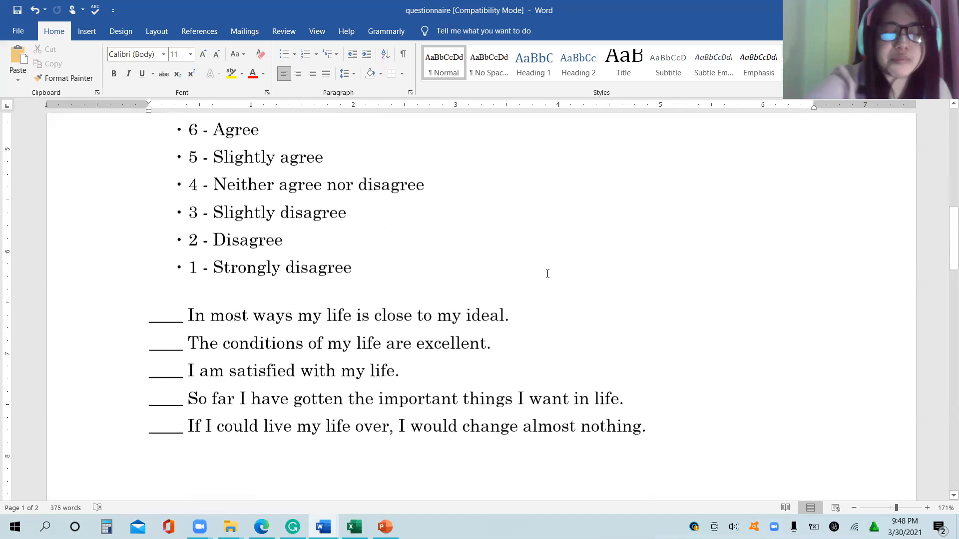
scroll(down, 3)
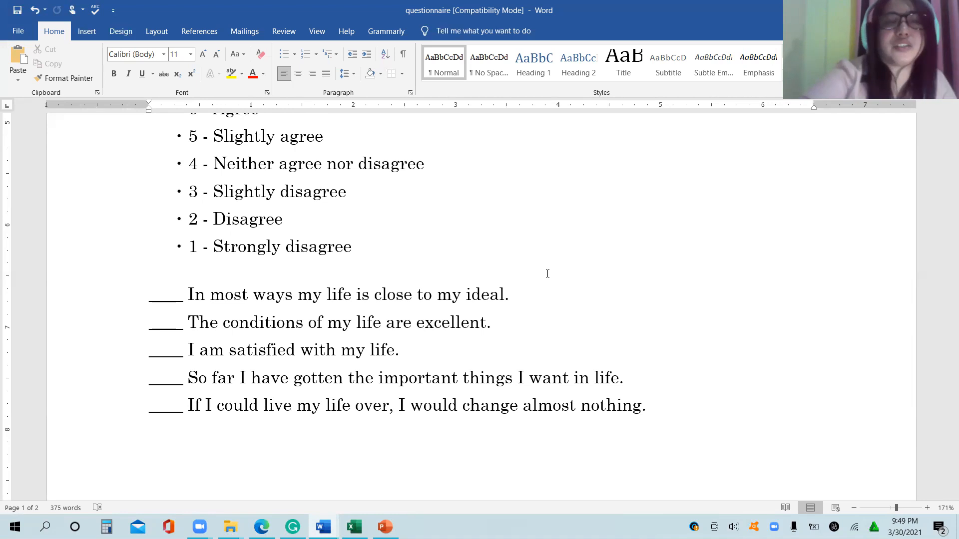
scroll(up, 3)
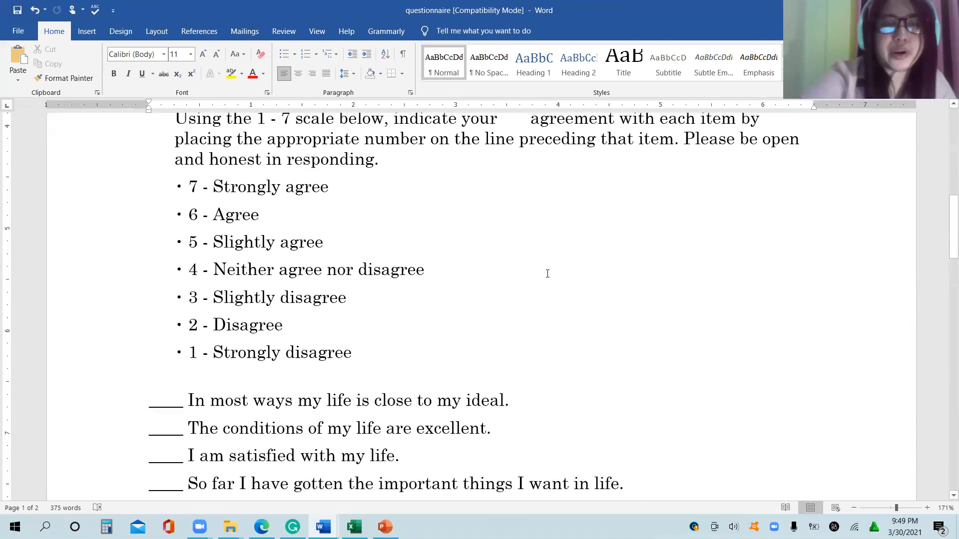
scroll(up, 3)
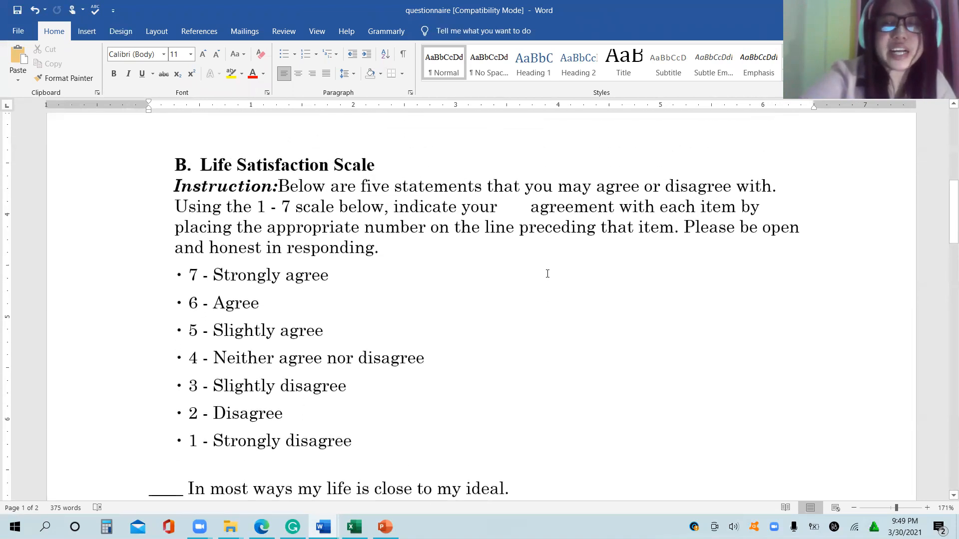
scroll(up, 3)
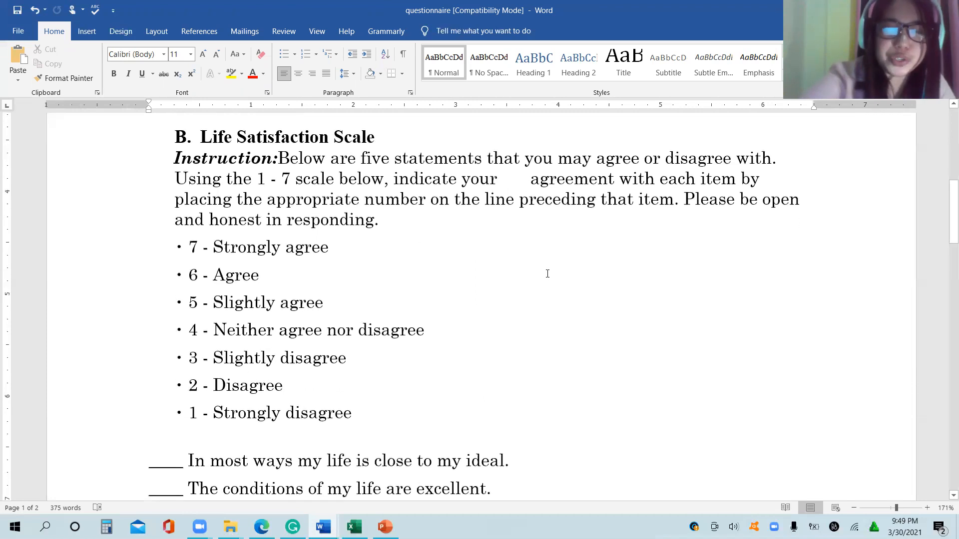
scroll(down, 3)
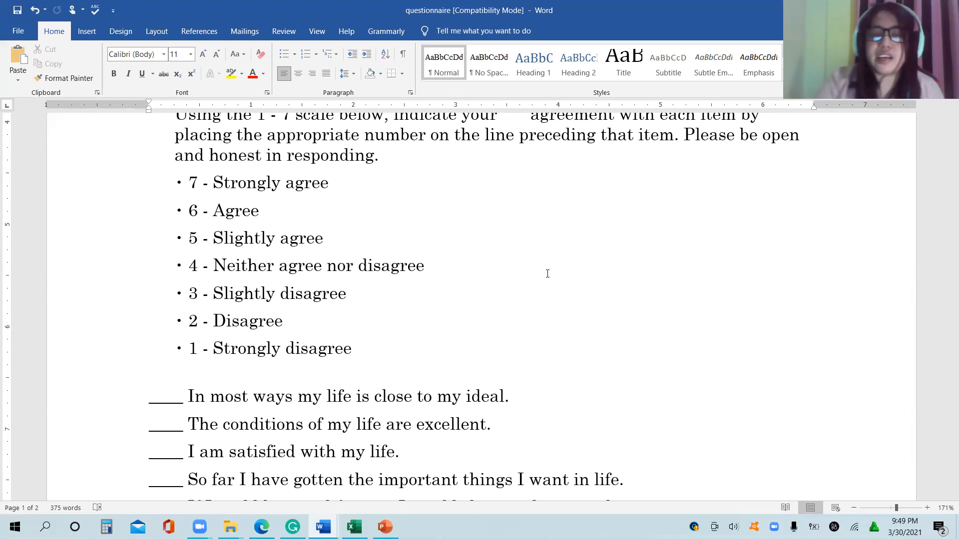
scroll(down, 3)
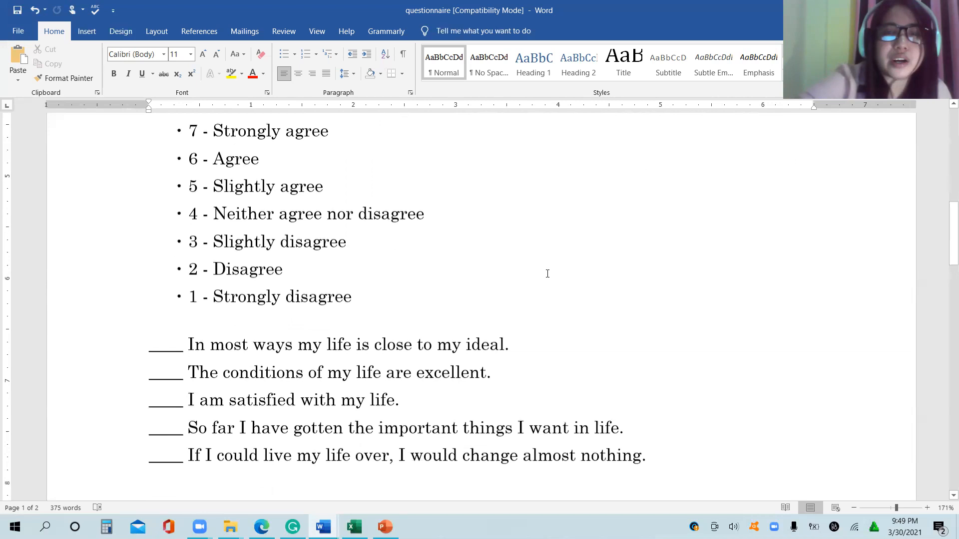
scroll(down, 3)
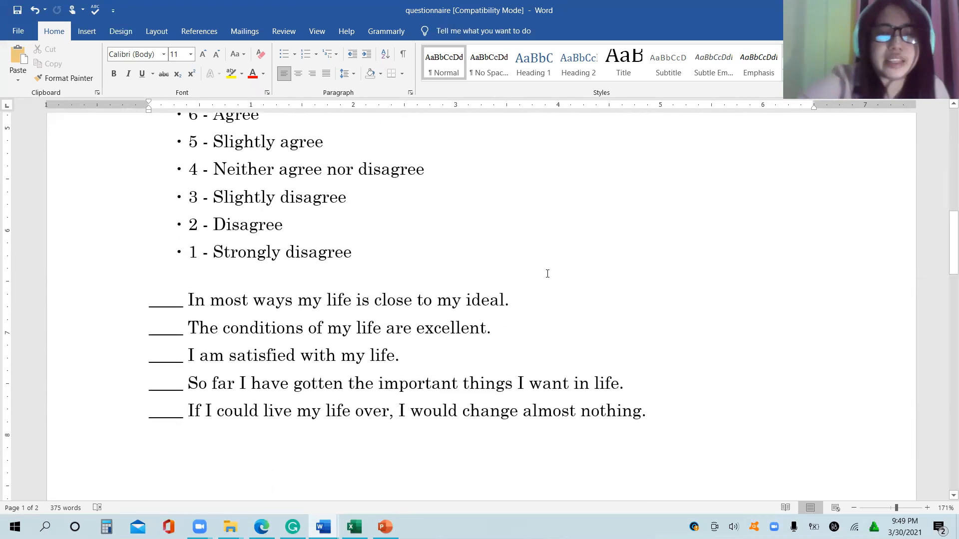
scroll(up, 3)
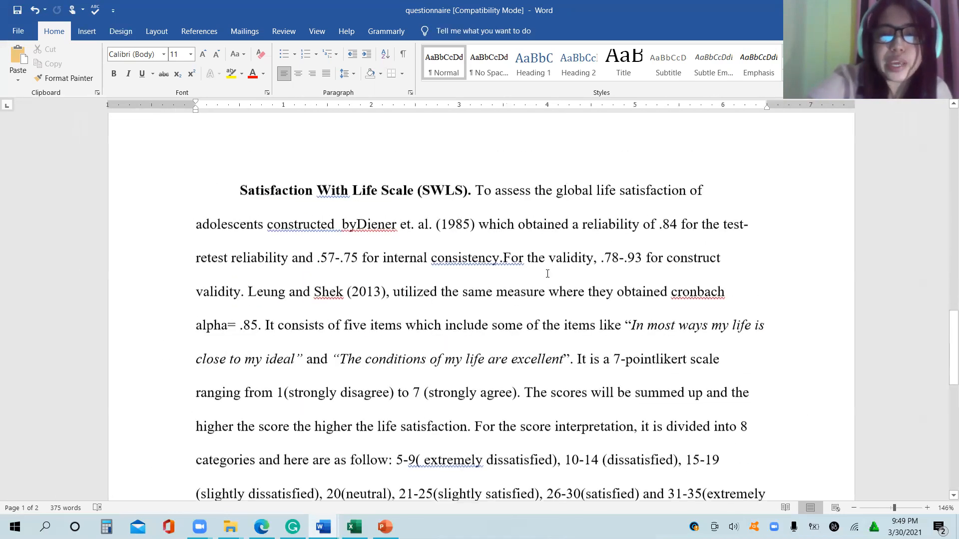
scroll(up, 3)
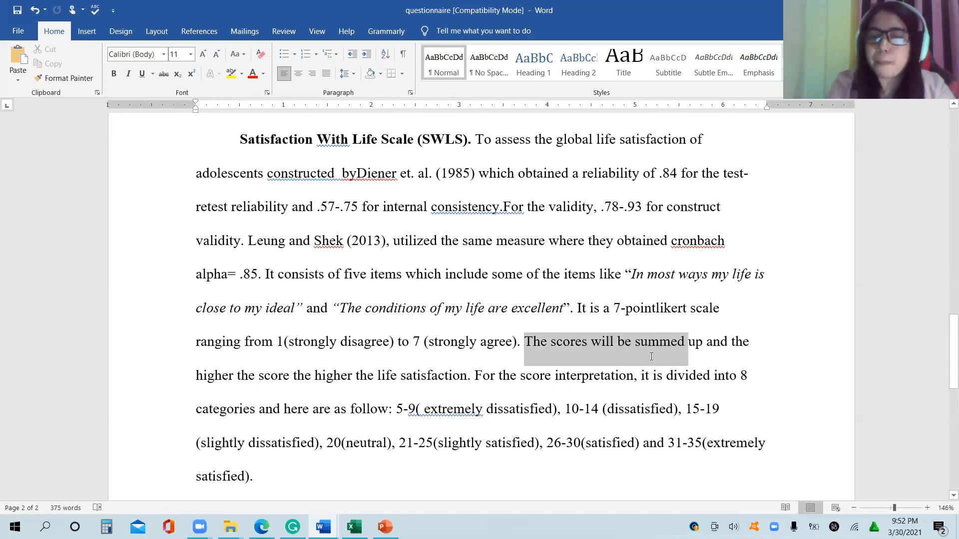
mouse_move(659, 364)
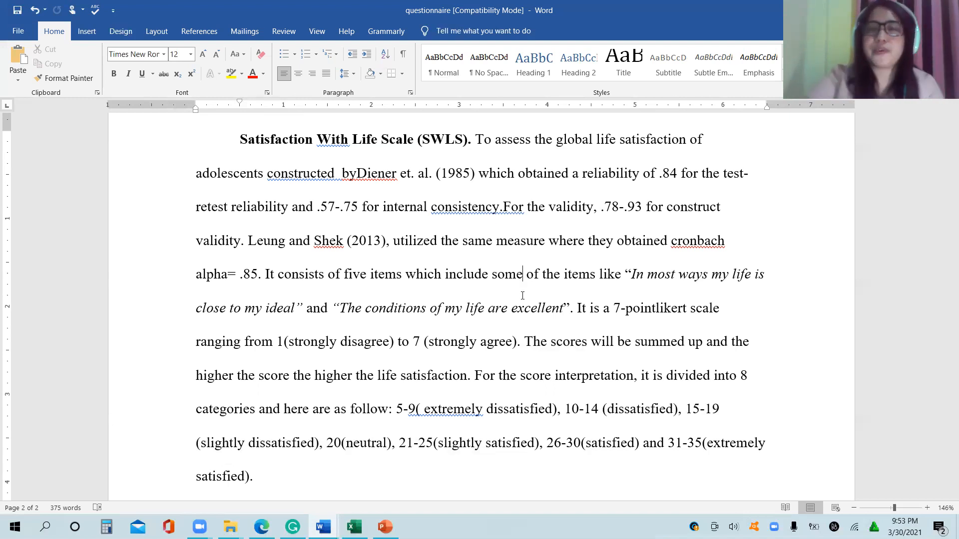
scroll(down, 3)
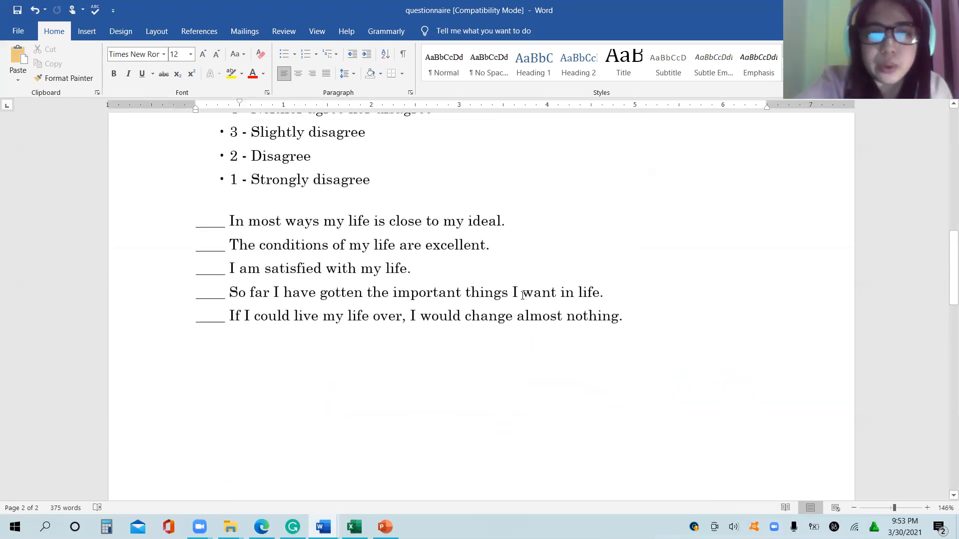
Step: Scroll up to the rating scale and five item blanks, then bring up the Windows Start menu
scroll(up, 3)
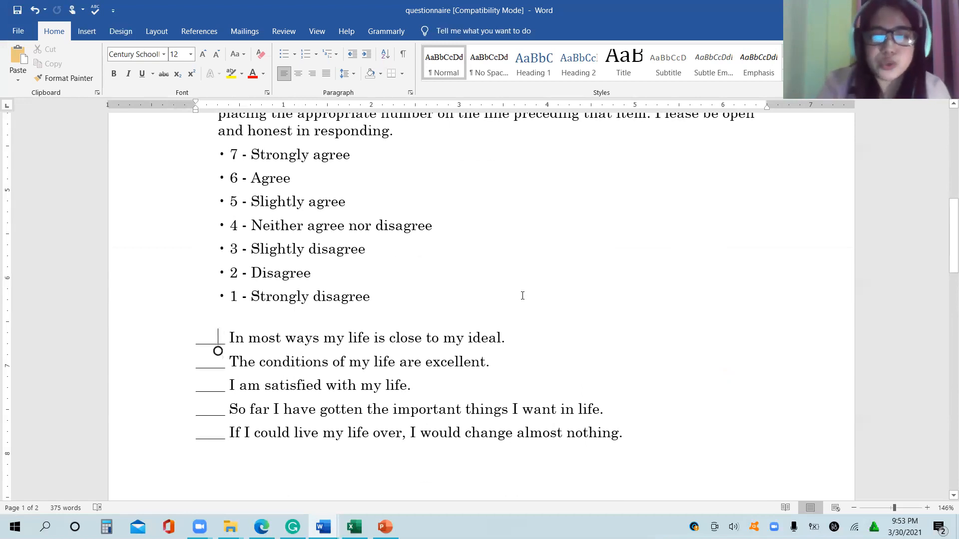
mouse_move(329, 257)
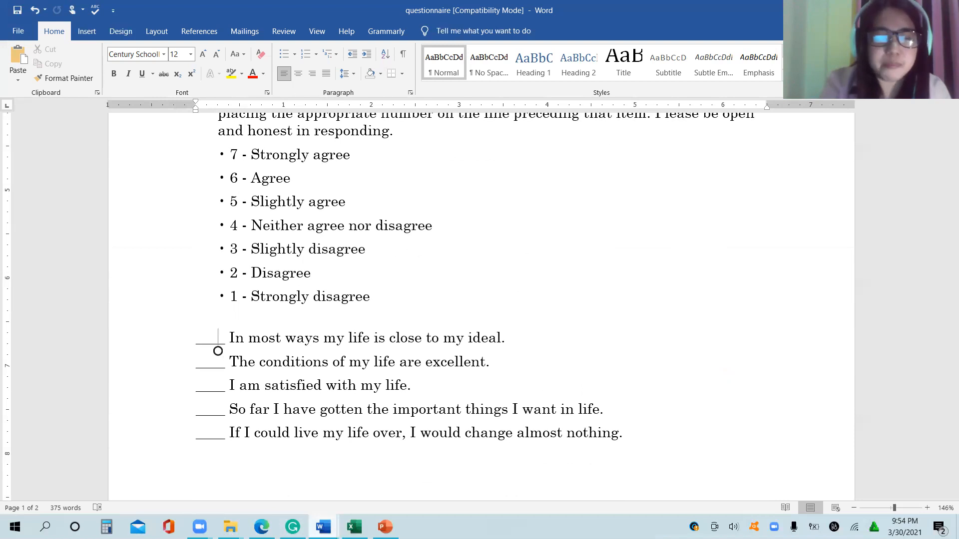
click(13, 526)
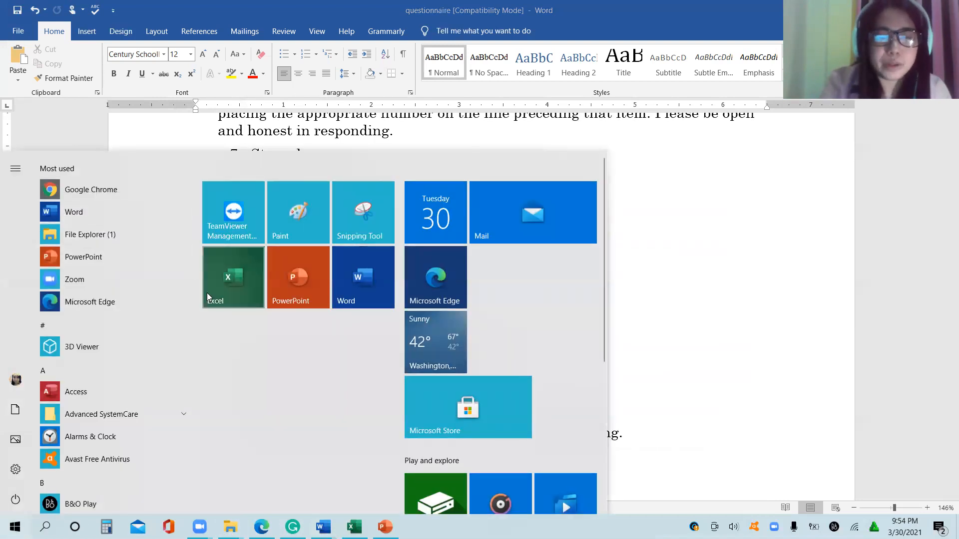
Step: Launch Excel with a new blank workbook (Book3) and dock it on the right half
click(353, 526)
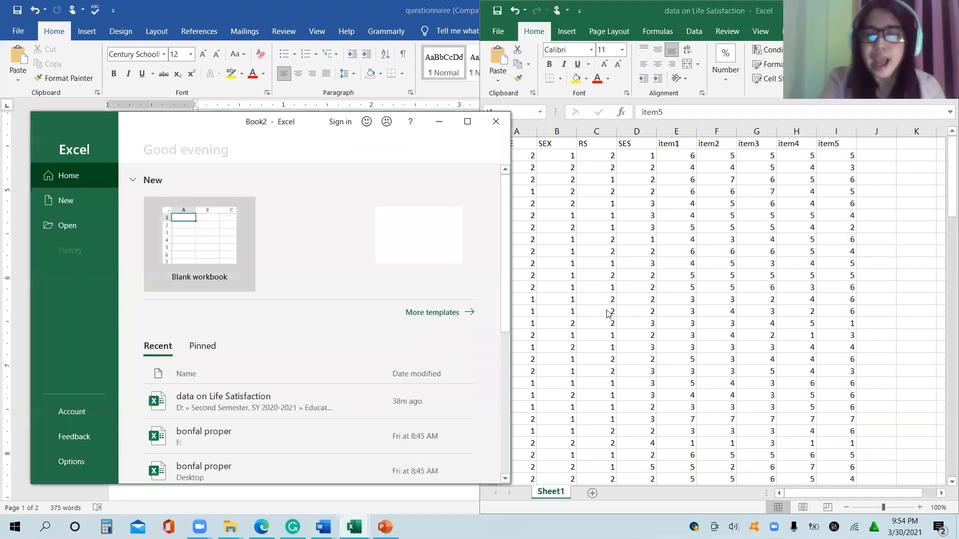
click(199, 245)
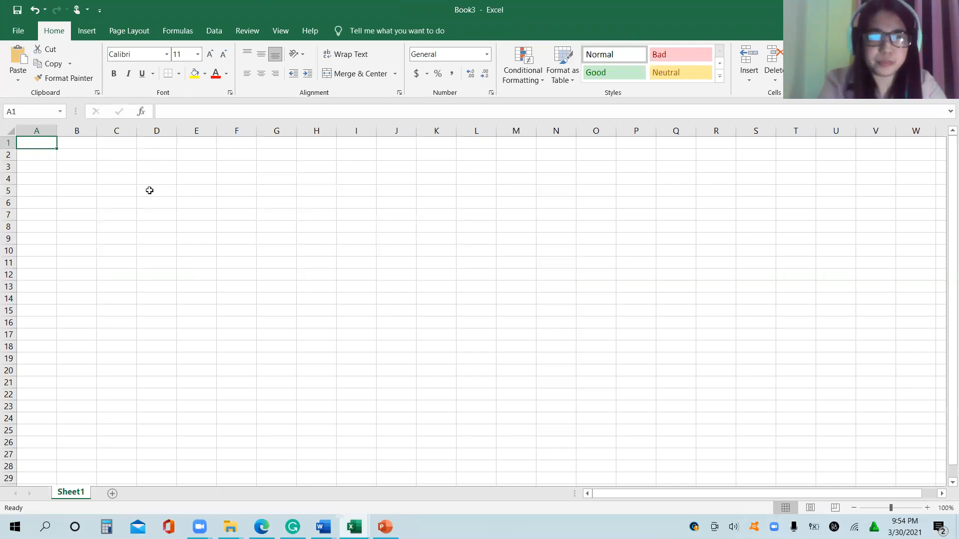
click(156, 190)
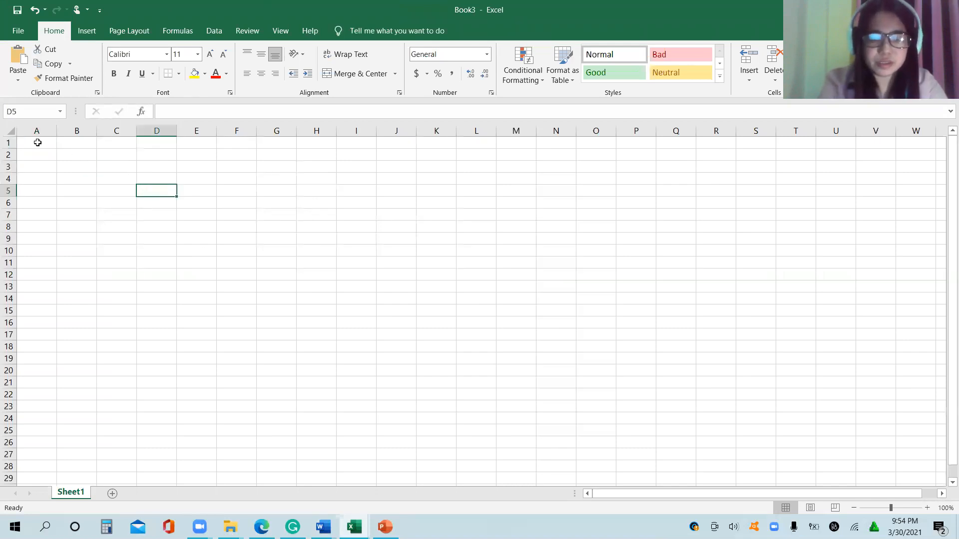
key(alt+tab)
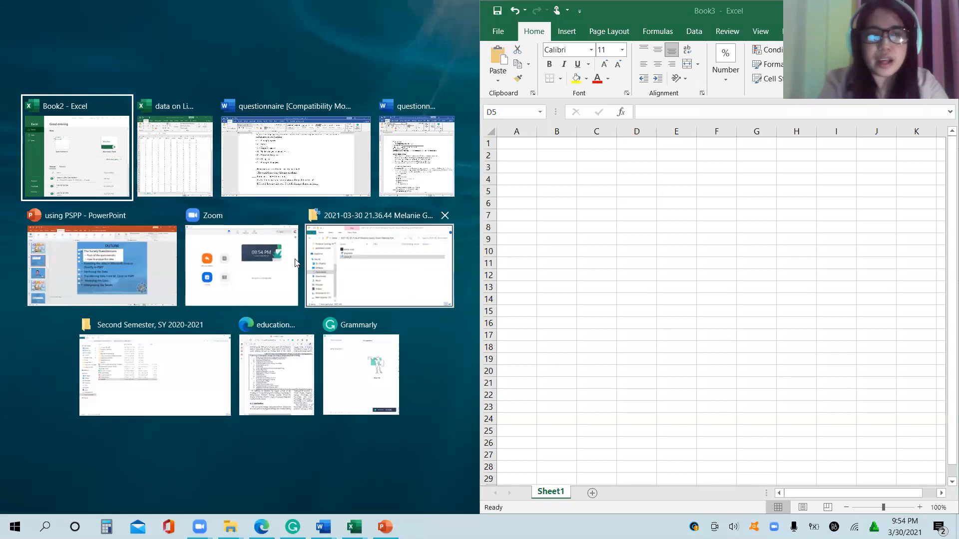
mouse_move(311, 176)
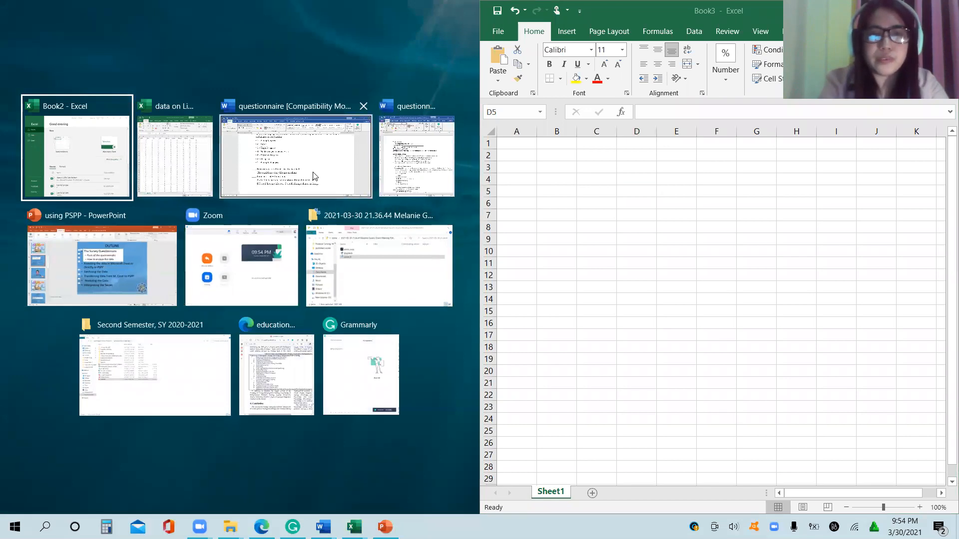
Step: Snap the questionnaire beside the workbook and fill the item blanks with scores 5, 6, 7, 5, 5
click(295, 156)
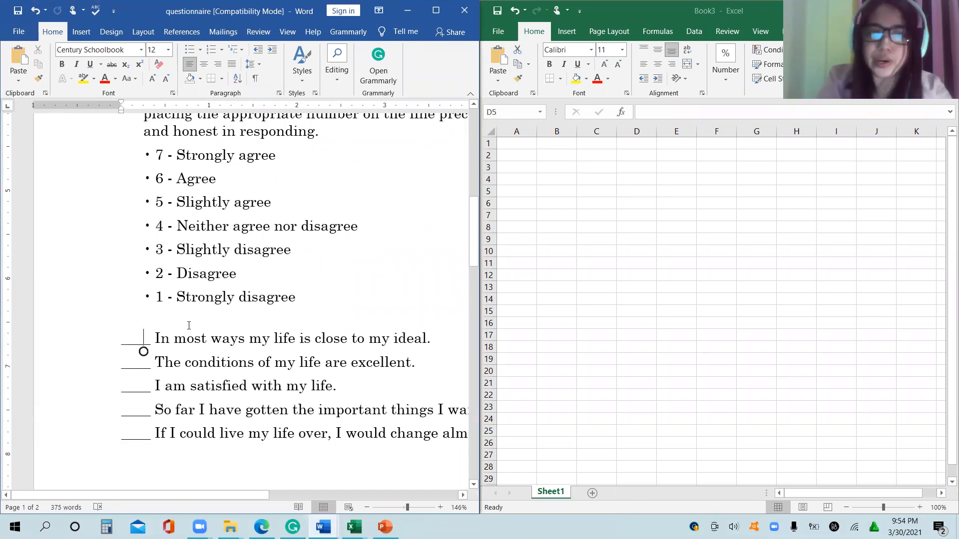
text(5)
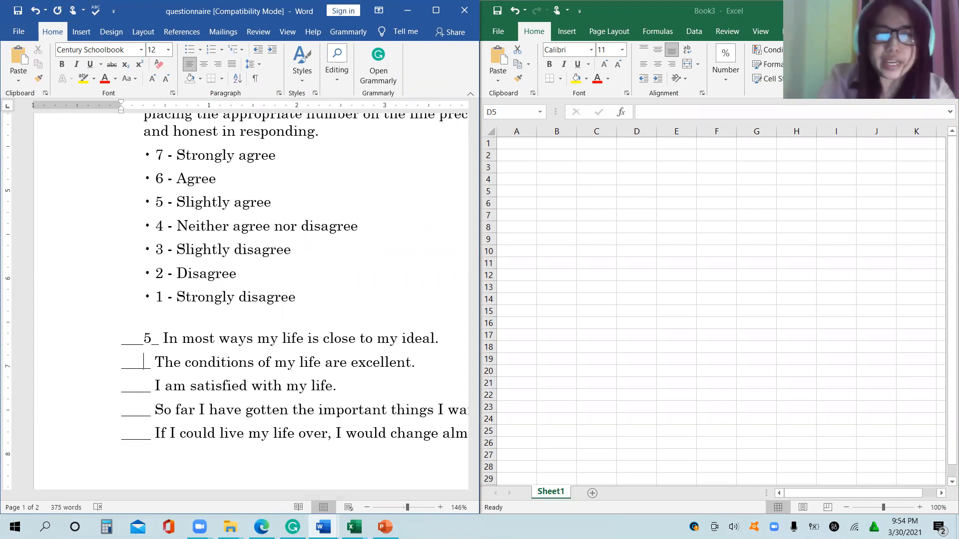
text(6)
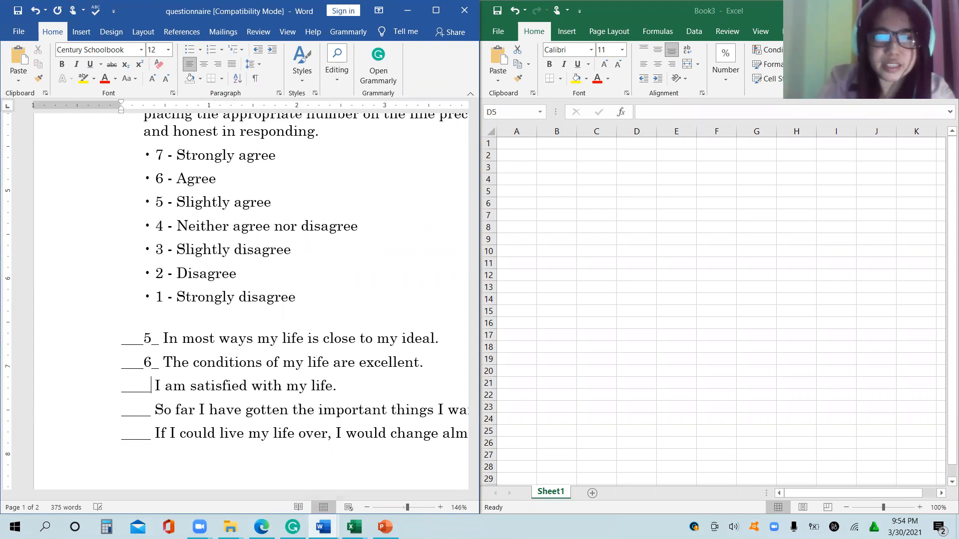
text(7)
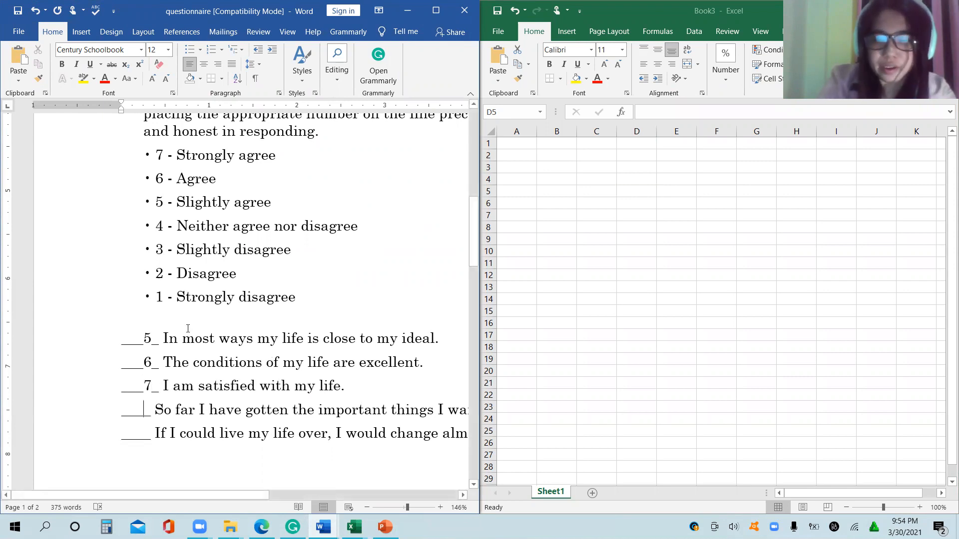
text(5)
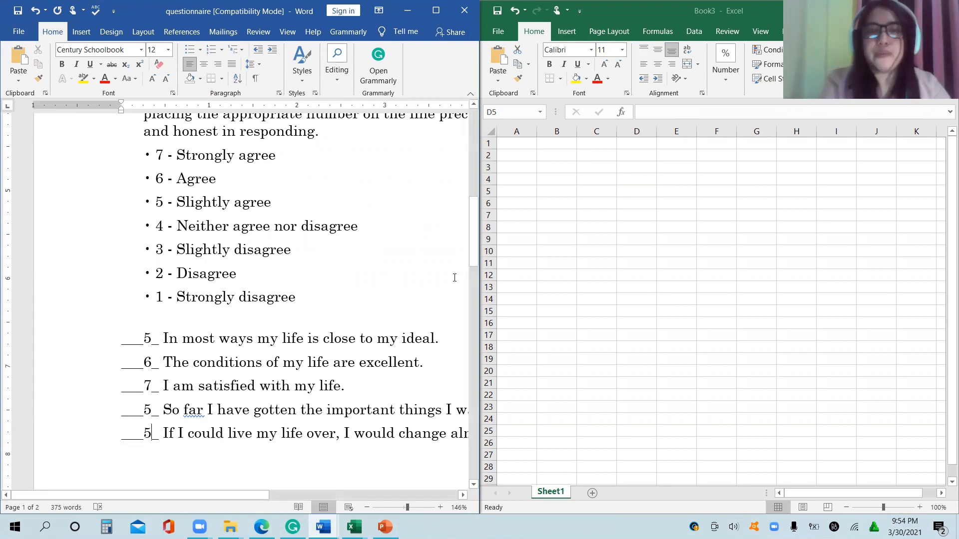
click(637, 190)
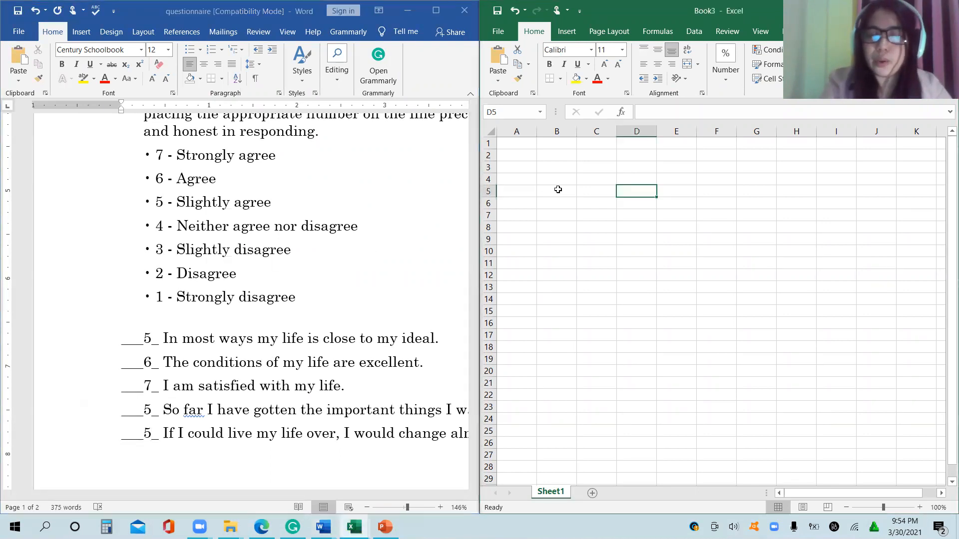
Step: Enter headers No and item1–item5 with respondent 1 below, then dock the workbook left
click(517, 143)
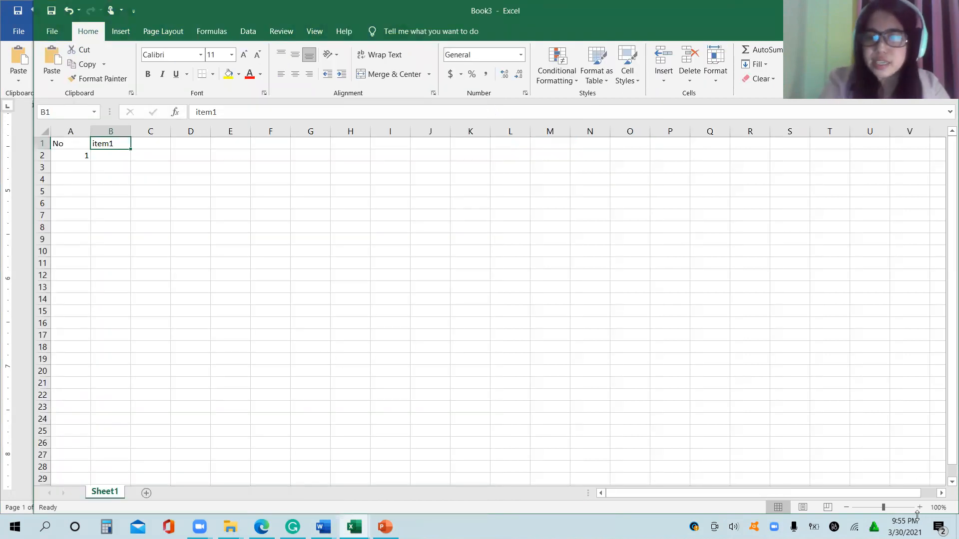
click(919, 507)
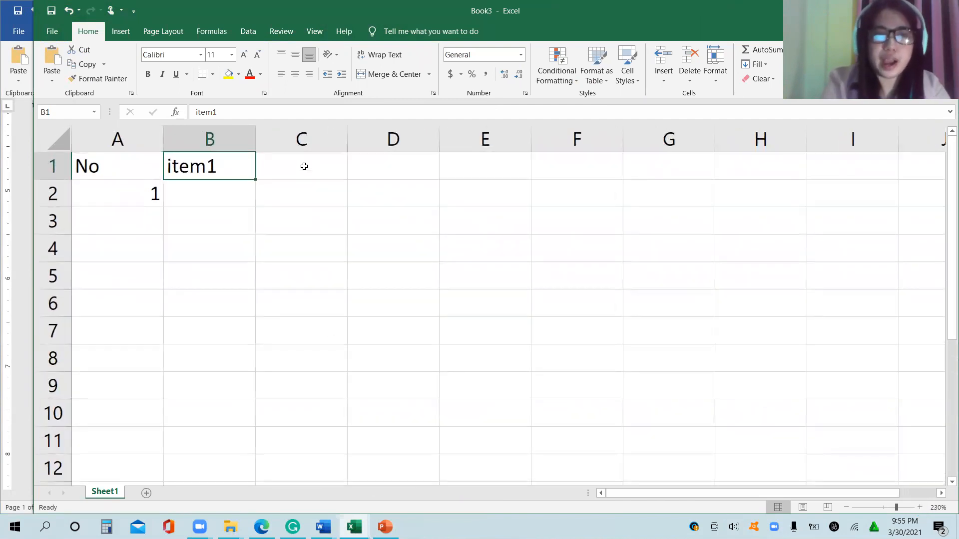
text(item2)
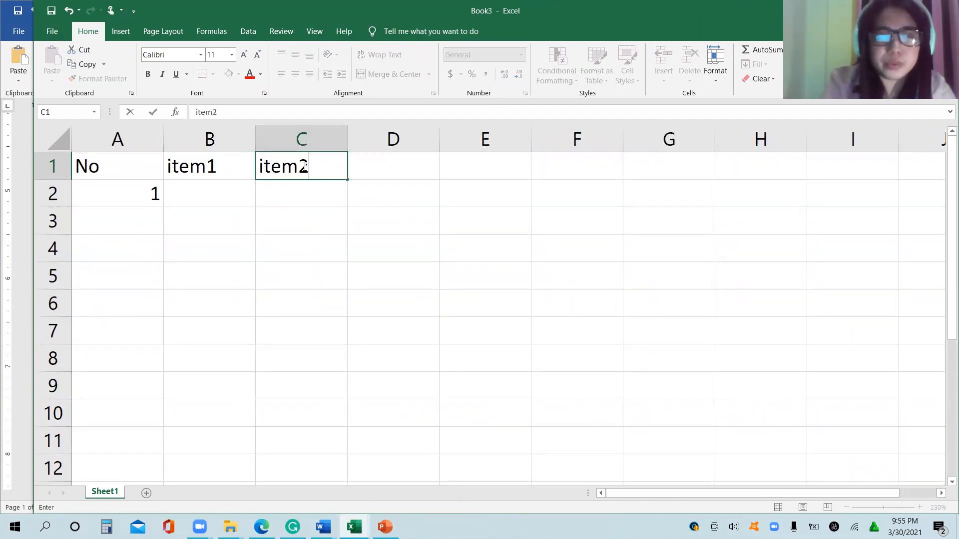
text(item3)
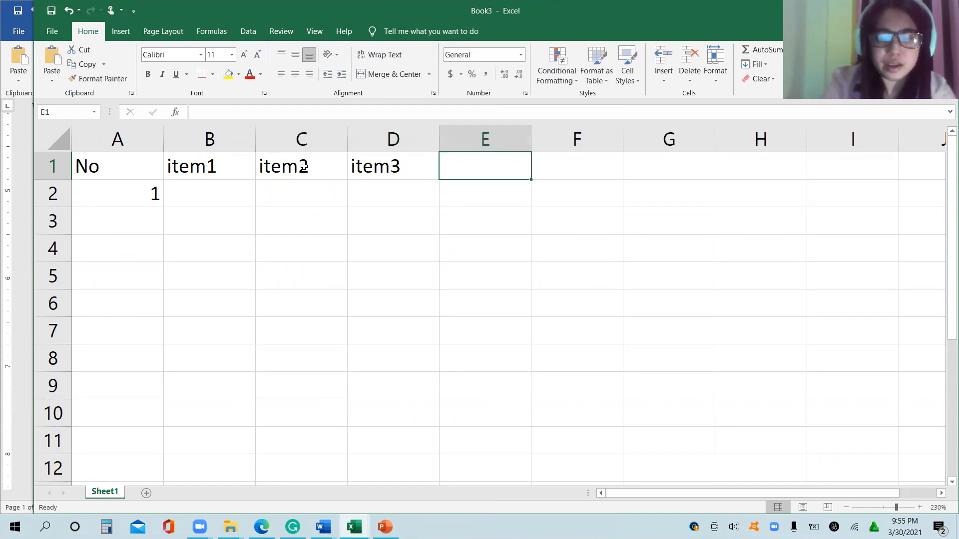
text(item4)
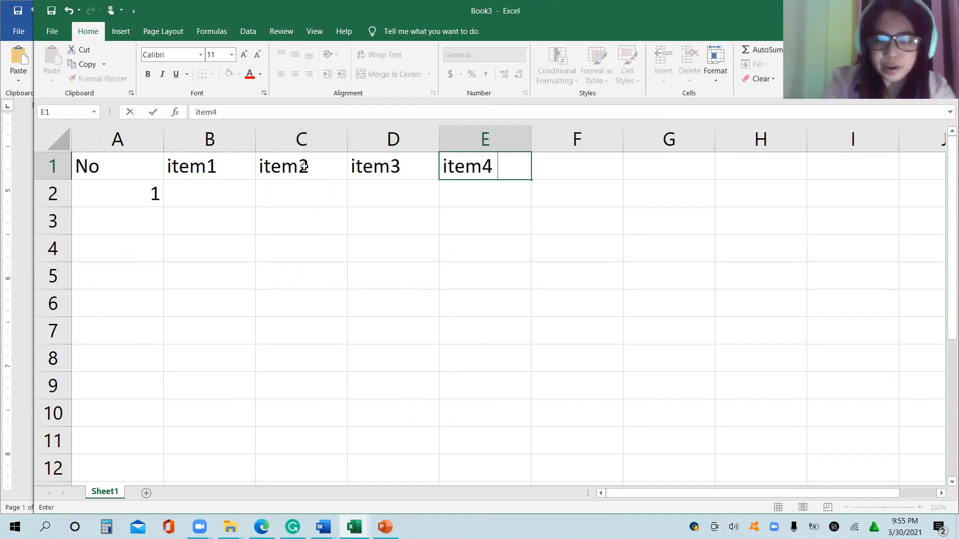
text(ite)
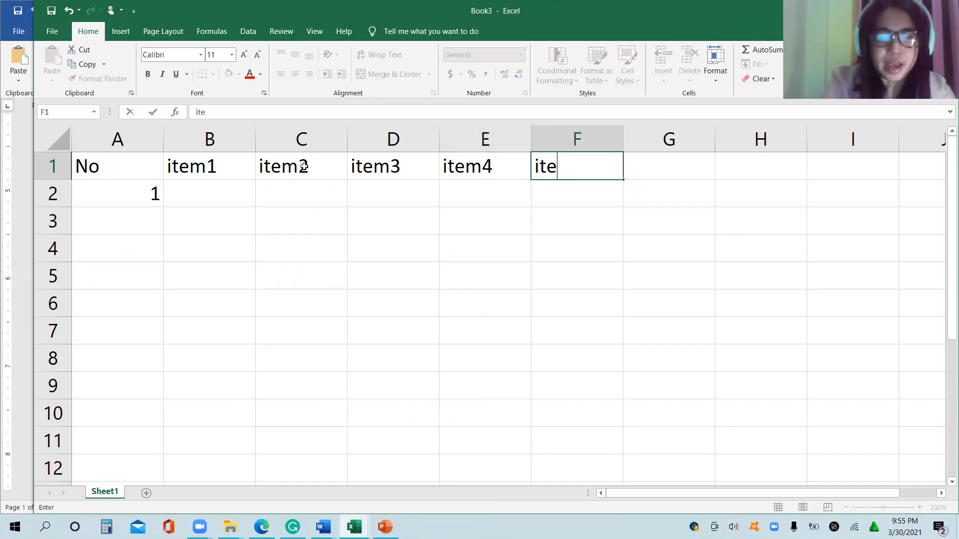
text(m5)
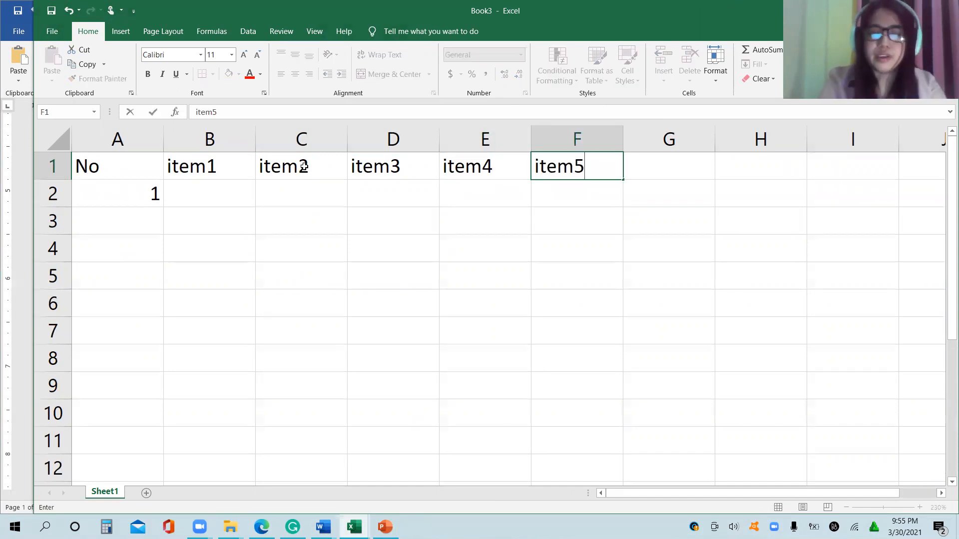
key(alt+tab)
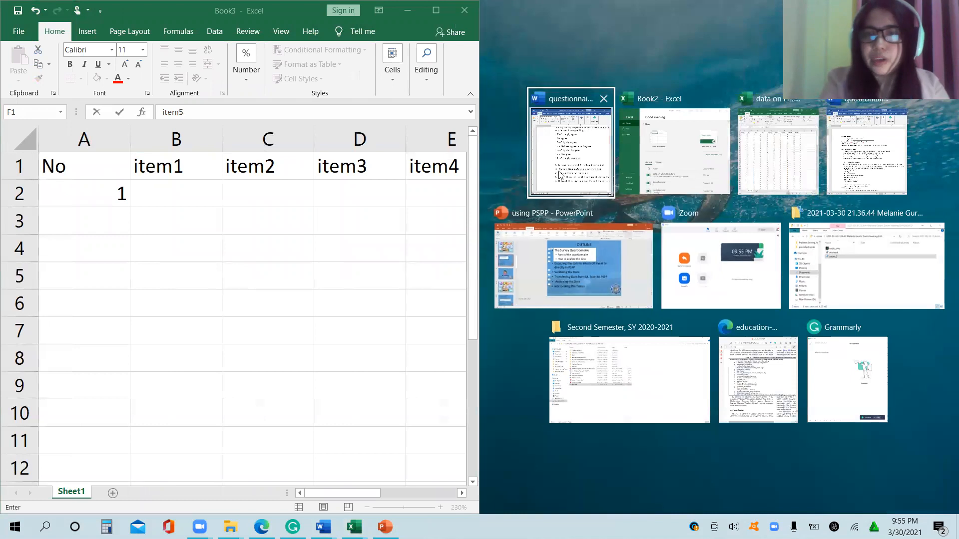
Step: Enter respondent 1's scores 5, 6, 7, 5, 5 into B2:F2 from the questionnaire, then maximize Excel
click(570, 147)
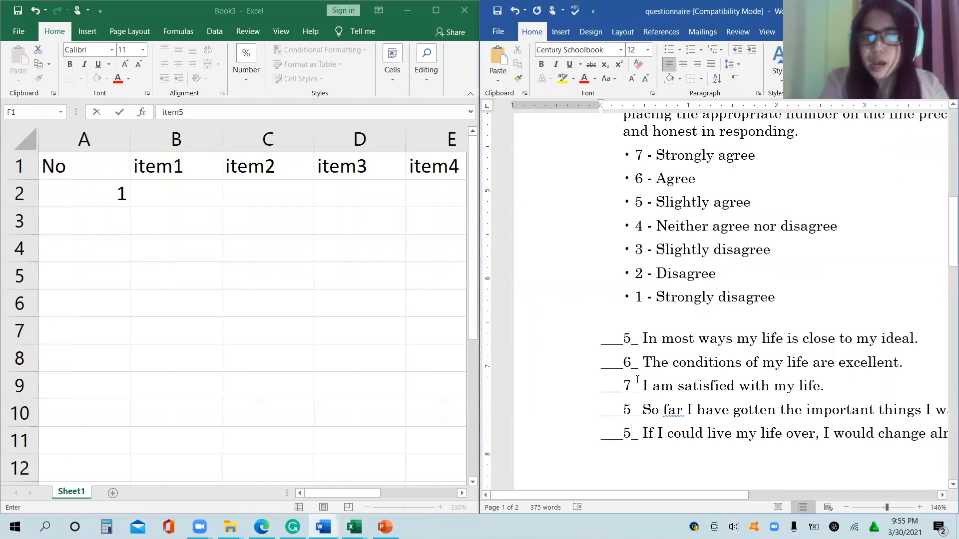
click(246, 193)
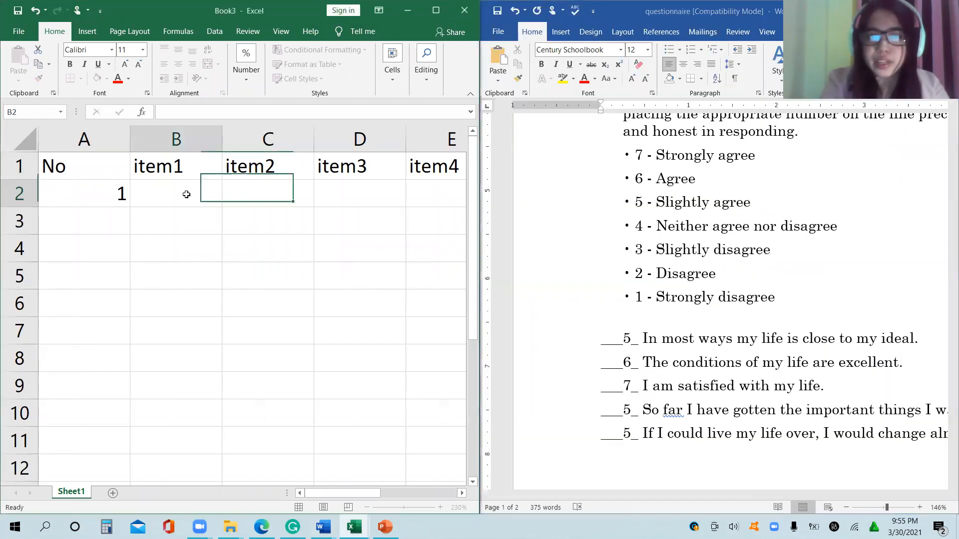
text(5)
click(360, 193)
text(7)
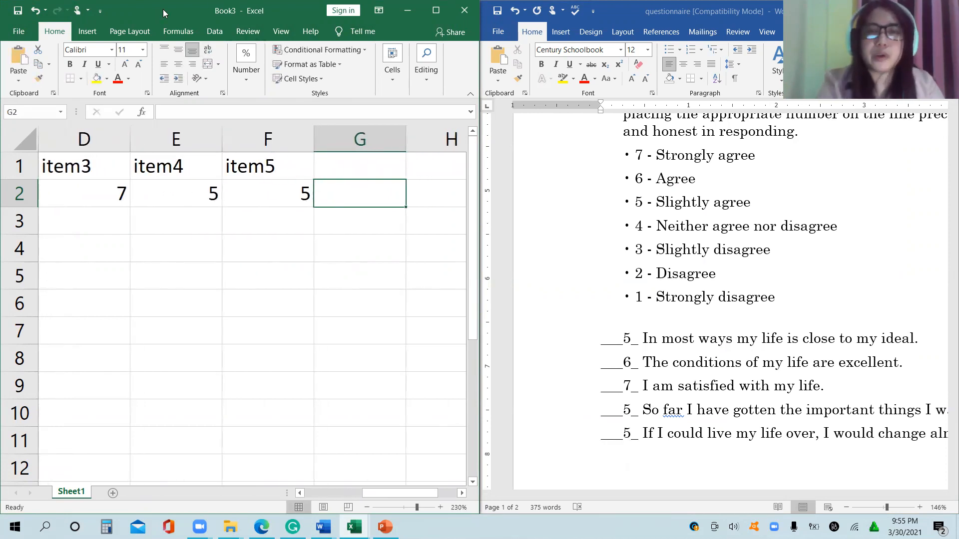
mouse_move(486, 170)
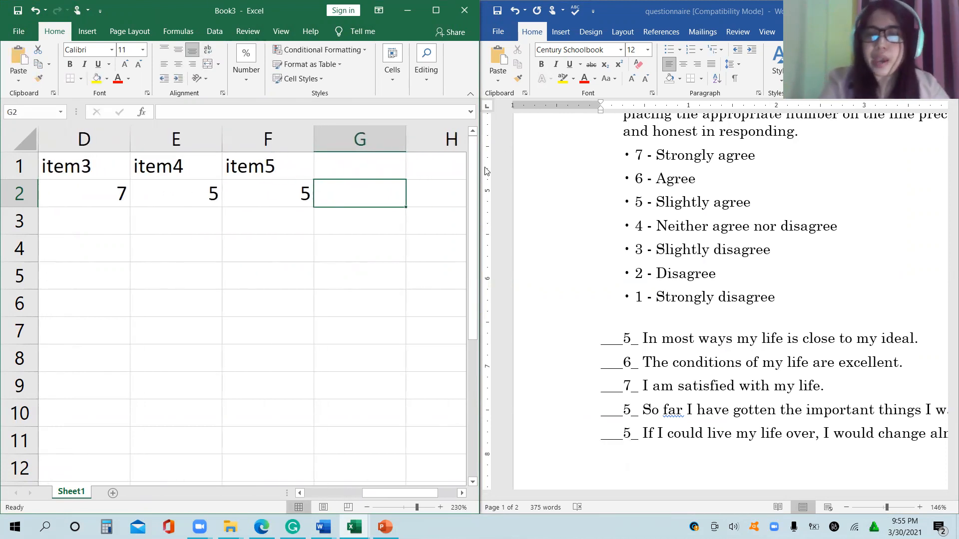
mouse_move(542, 177)
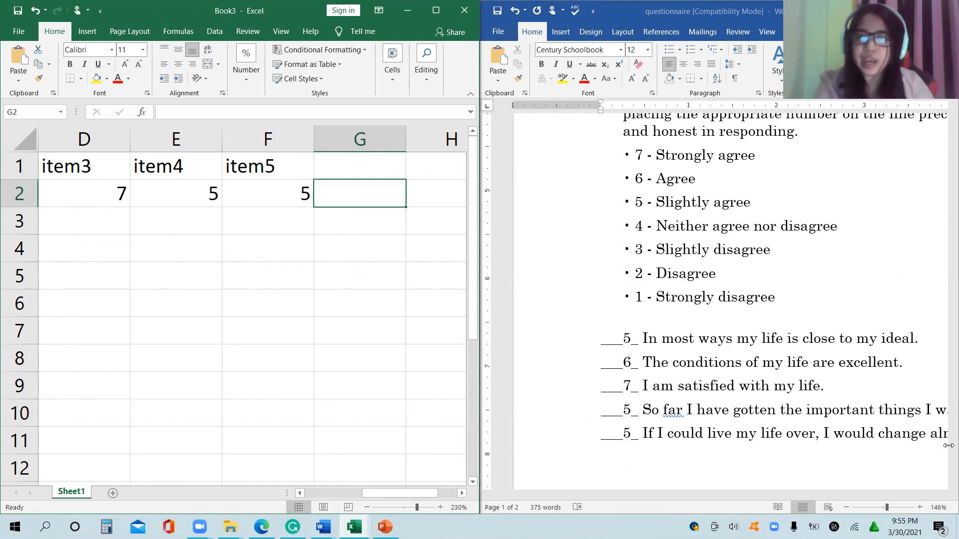
scroll(down, 3)
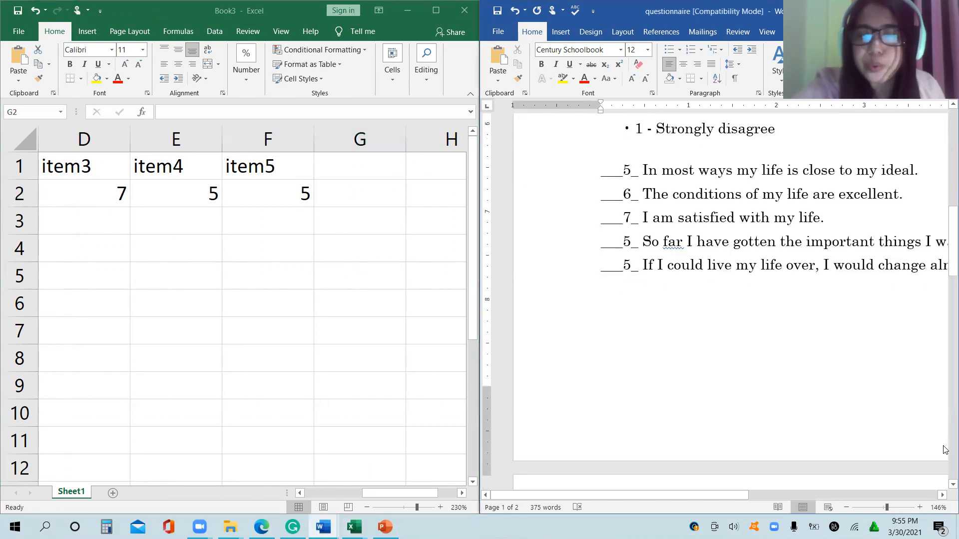
scroll(up, 3)
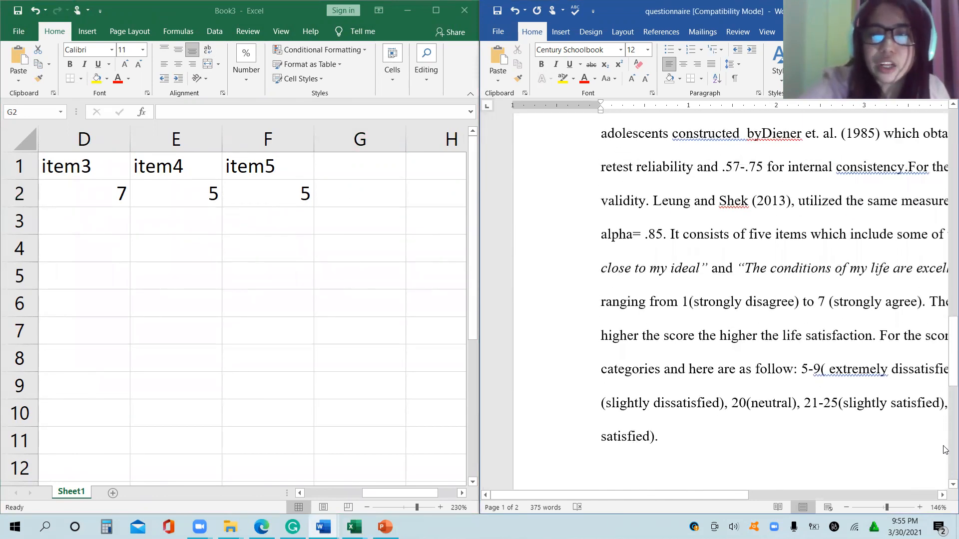
scroll(up, 3)
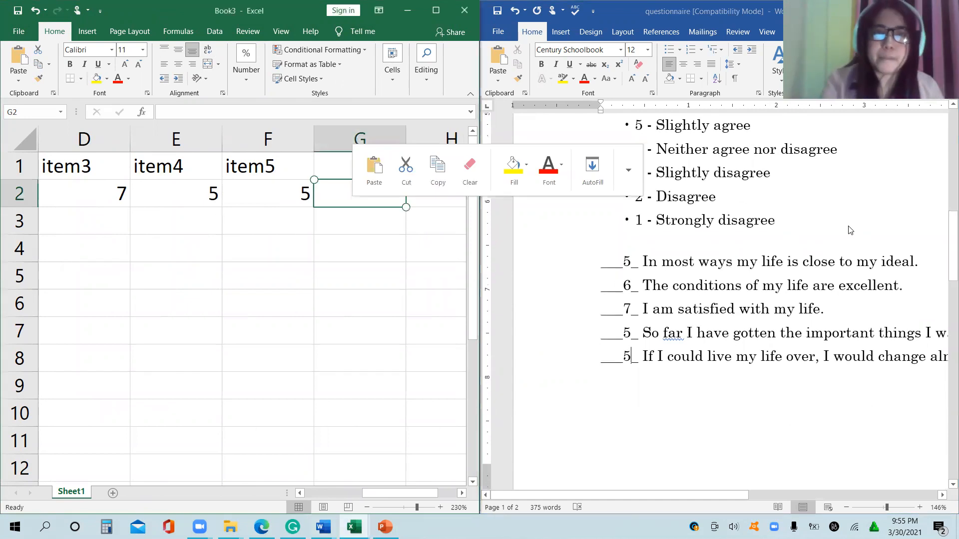
mouse_move(641, 90)
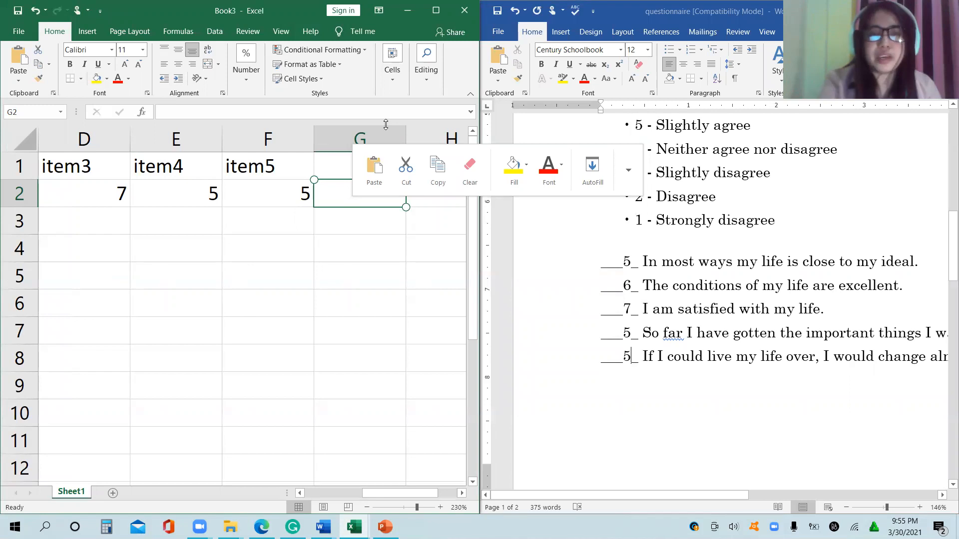
click(436, 193)
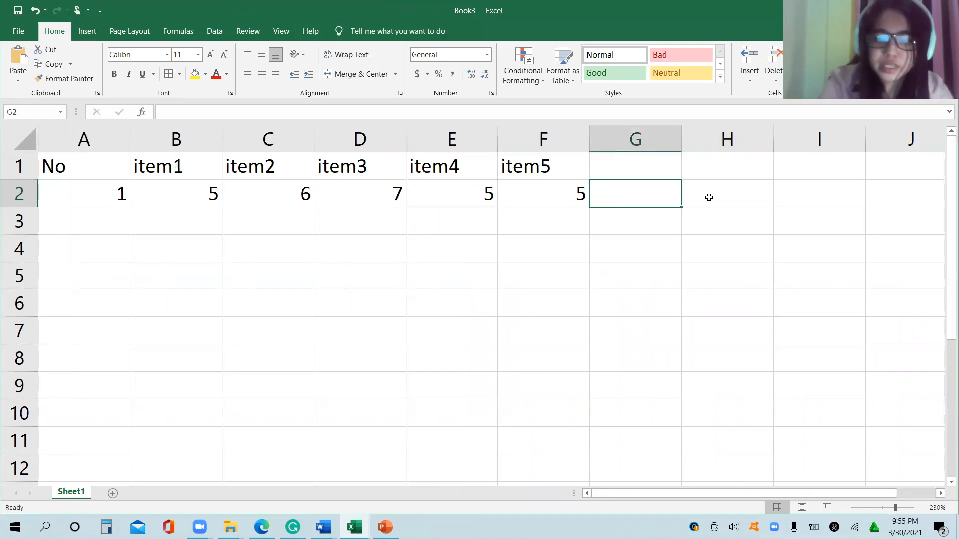
Step: Total respondent 1's five item scores in G2 with =SUM(B2:F2)
text(=SUM(B2:F2)
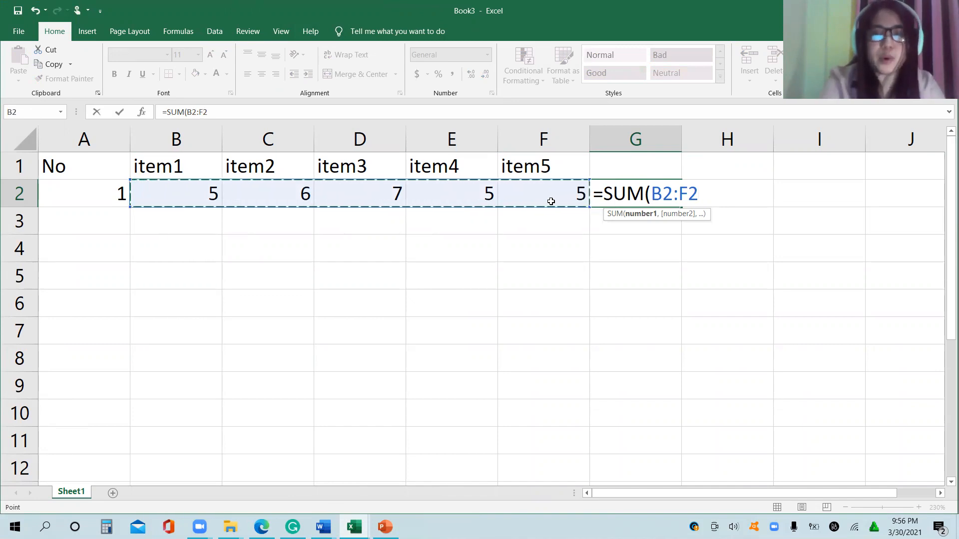
key(Return)
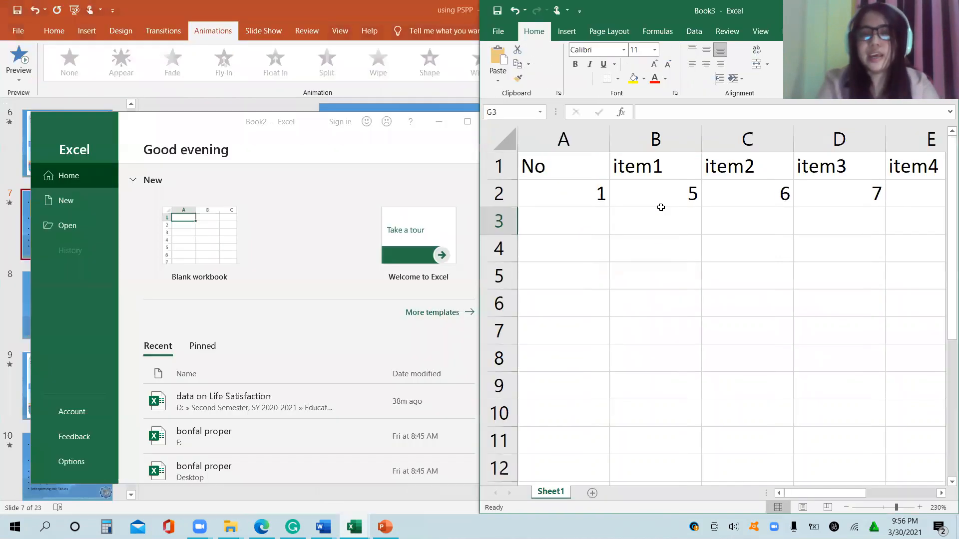
Step: Bring the answered questionnaire with ratings 5, 6, 7, 5, 5 up over the blank laboratory questionnaire
key(alt+tab)
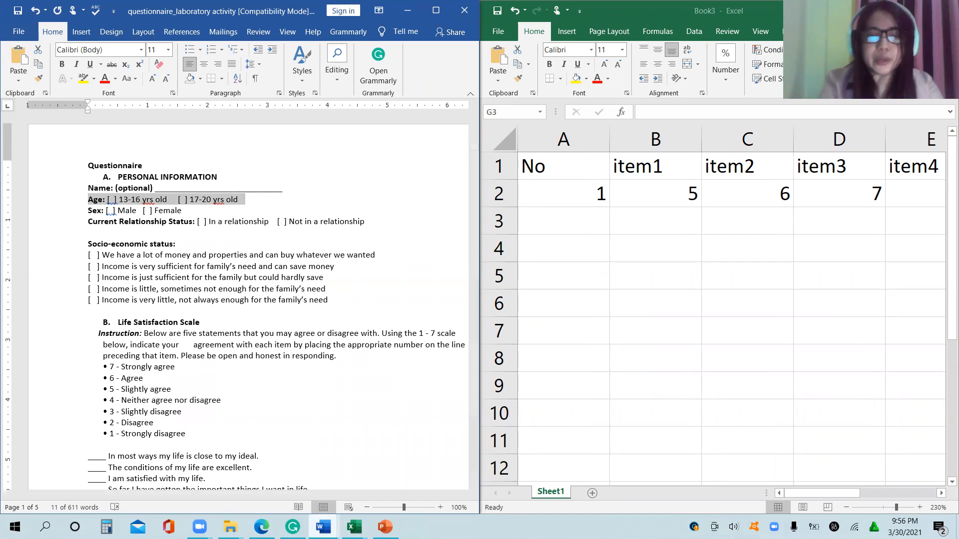
mouse_move(323, 527)
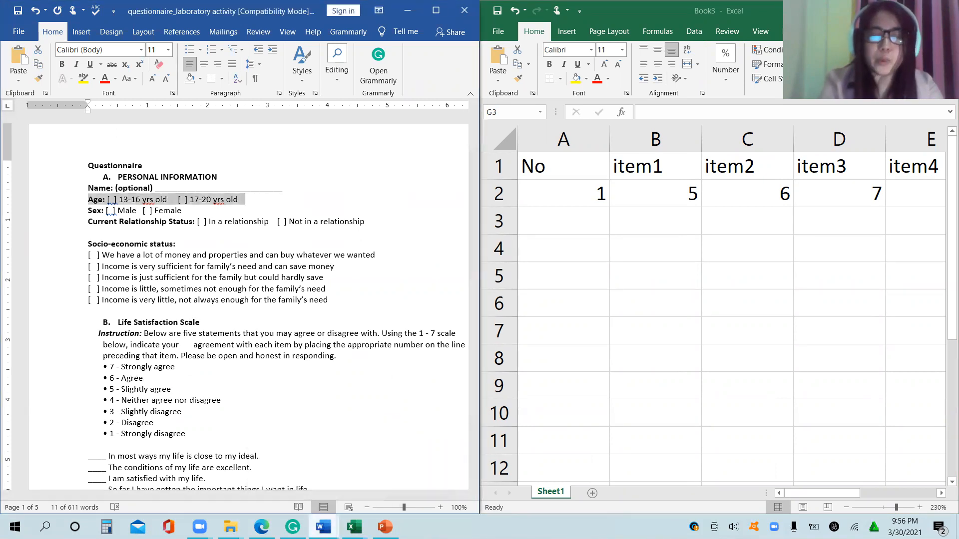
click(323, 526)
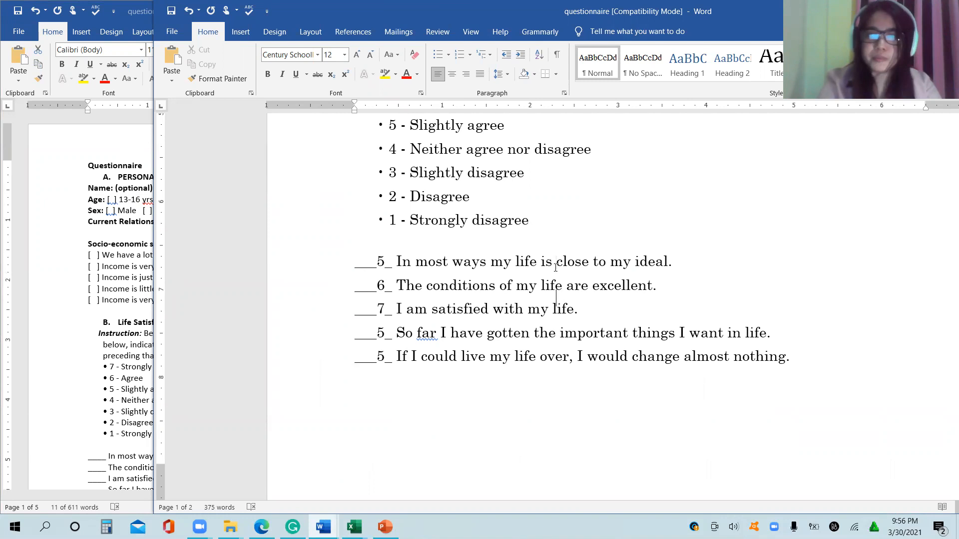
Step: Scroll the questionnaire document to the SWLS interpretation paragraph listing the 5–35 score categories
scroll(down, 3)
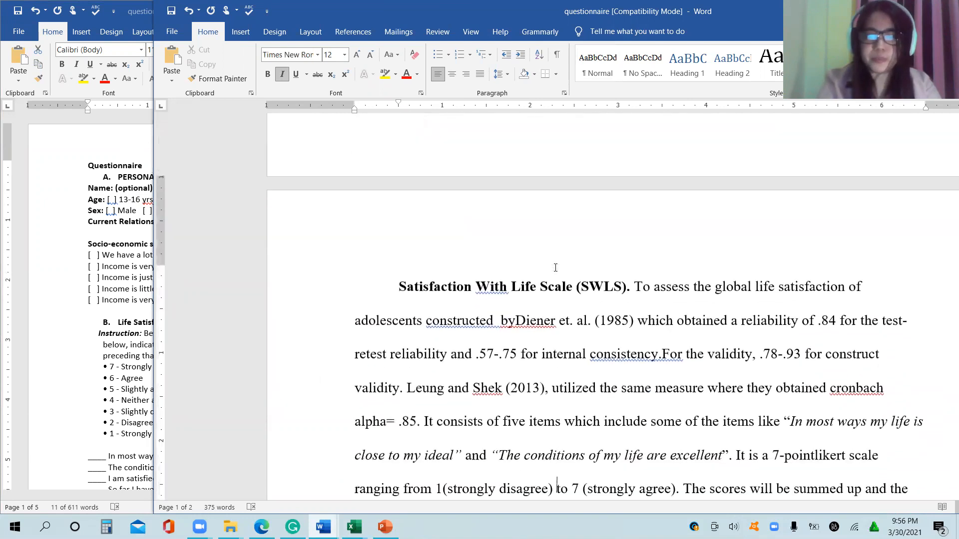
scroll(up, 3)
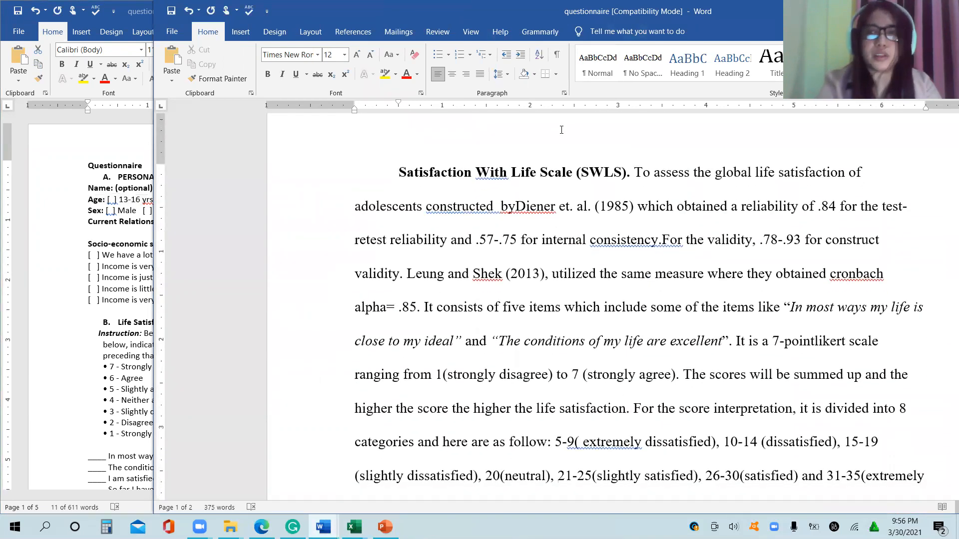
mouse_move(762, 13)
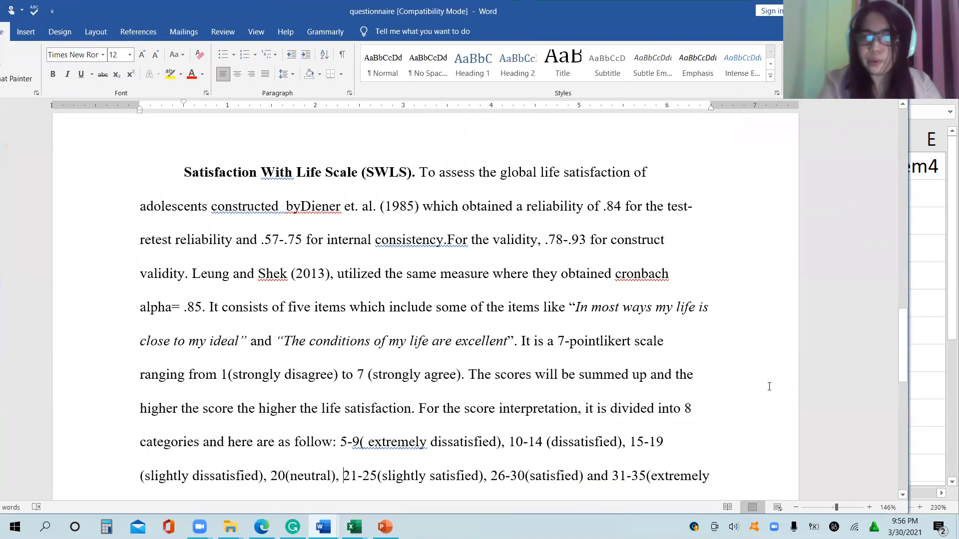
scroll(down, 3)
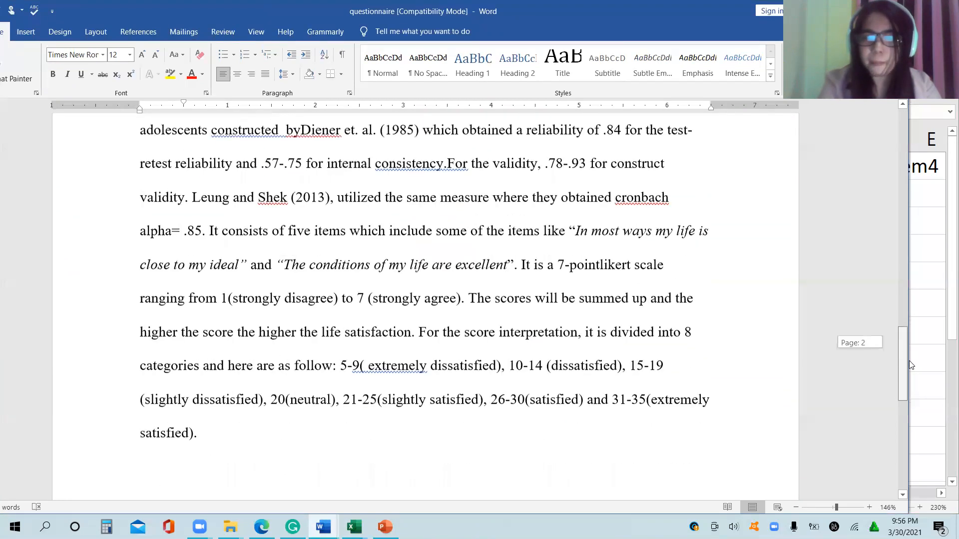
scroll(down, 3)
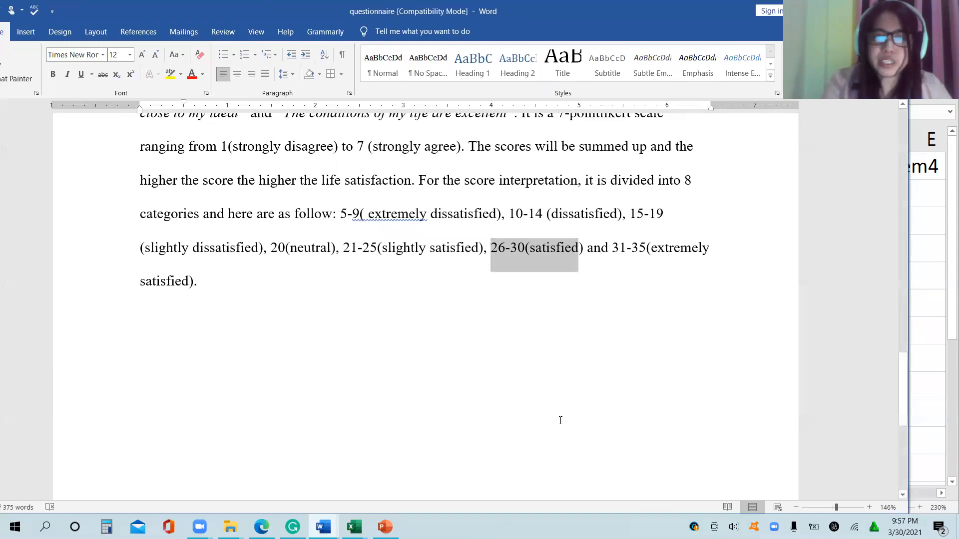
mouse_move(323, 526)
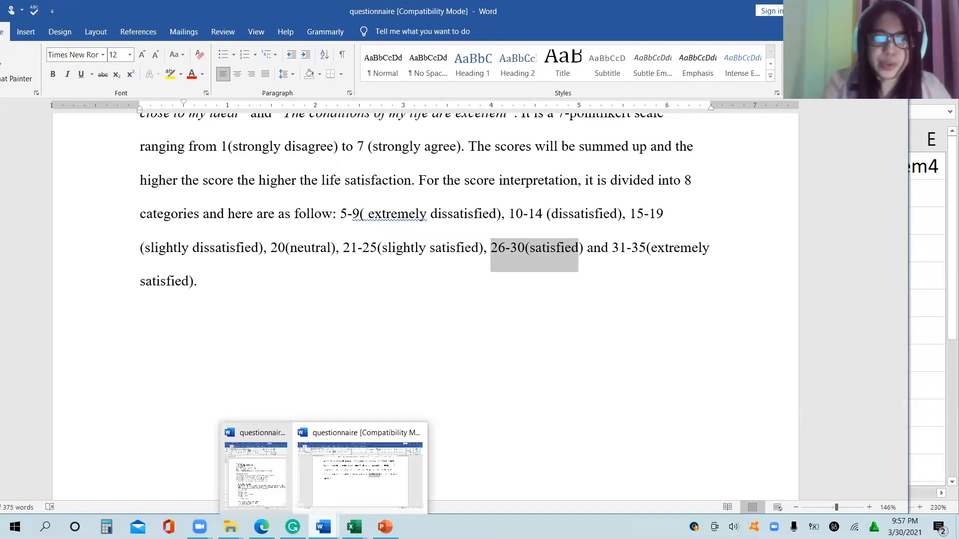
click(256, 471)
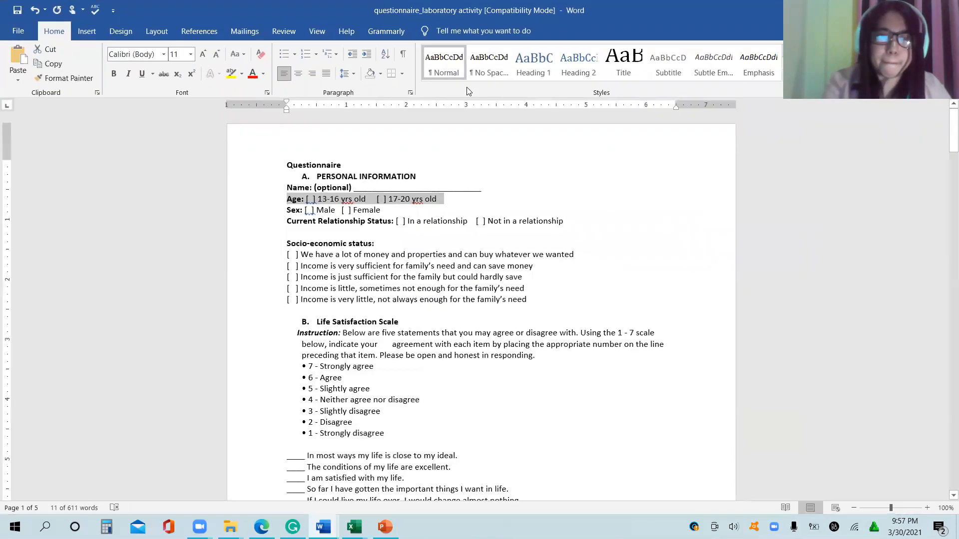
click(928, 507)
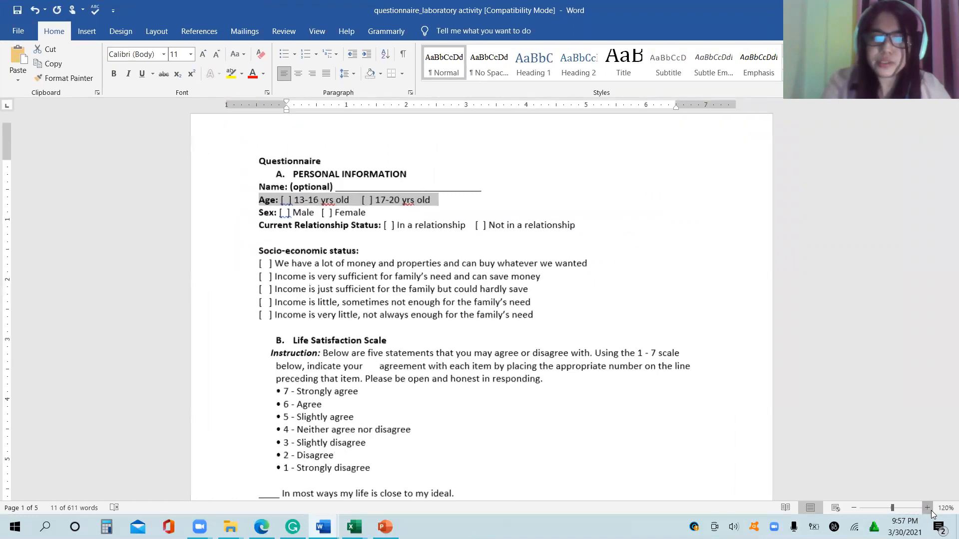
click(927, 507)
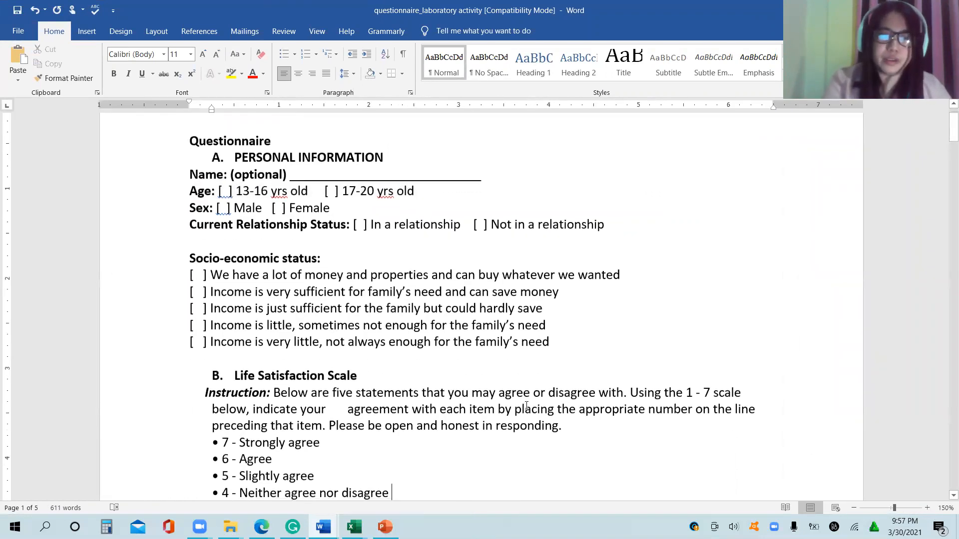
scroll(down, 3)
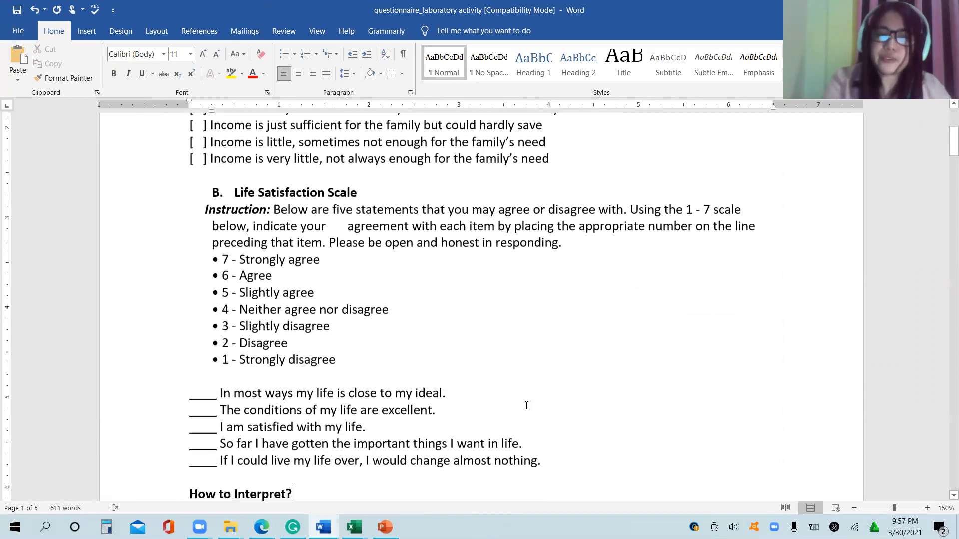
scroll(down, 3)
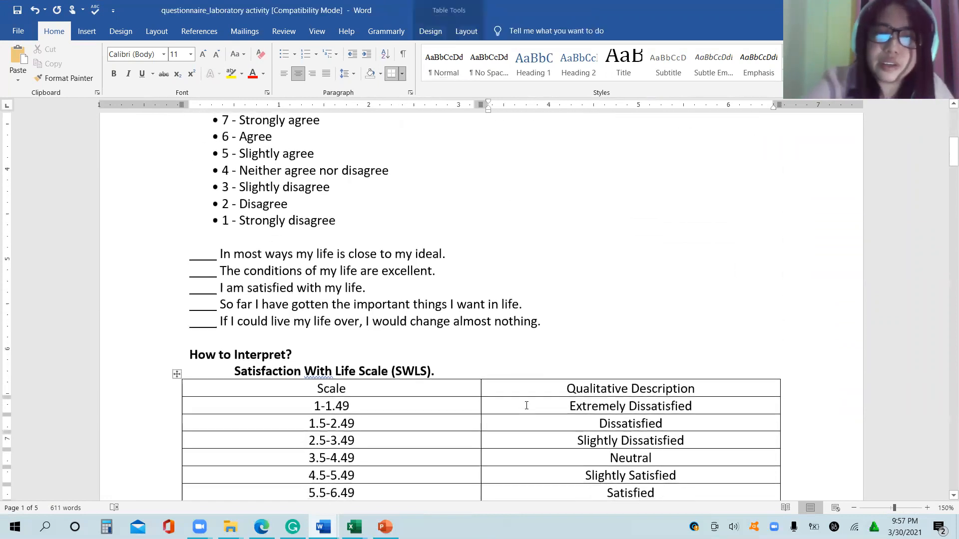
scroll(down, 3)
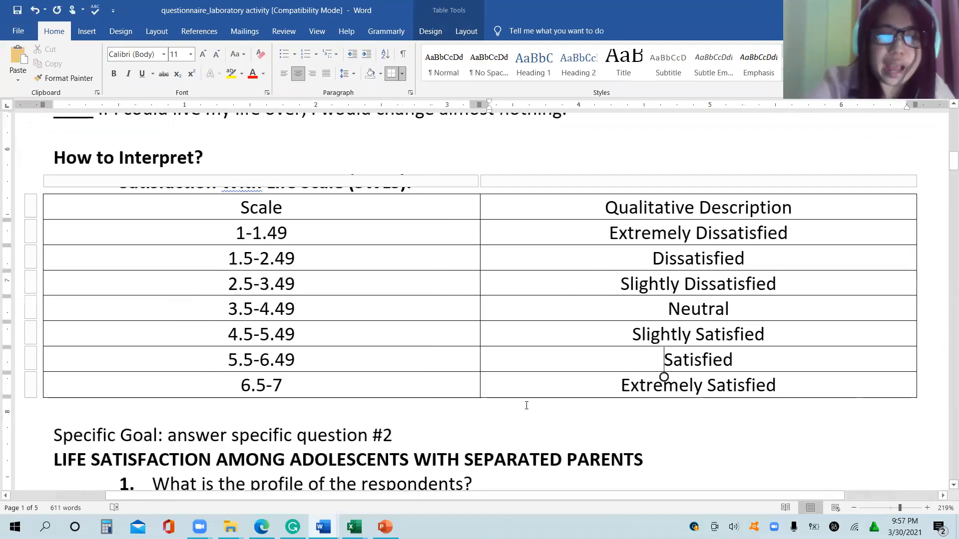
scroll(up, 3)
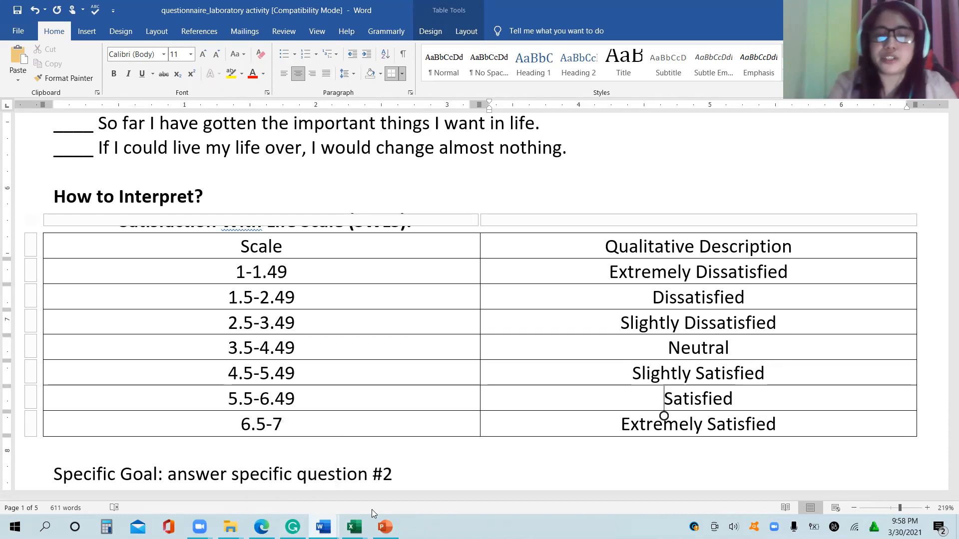
mouse_move(351, 526)
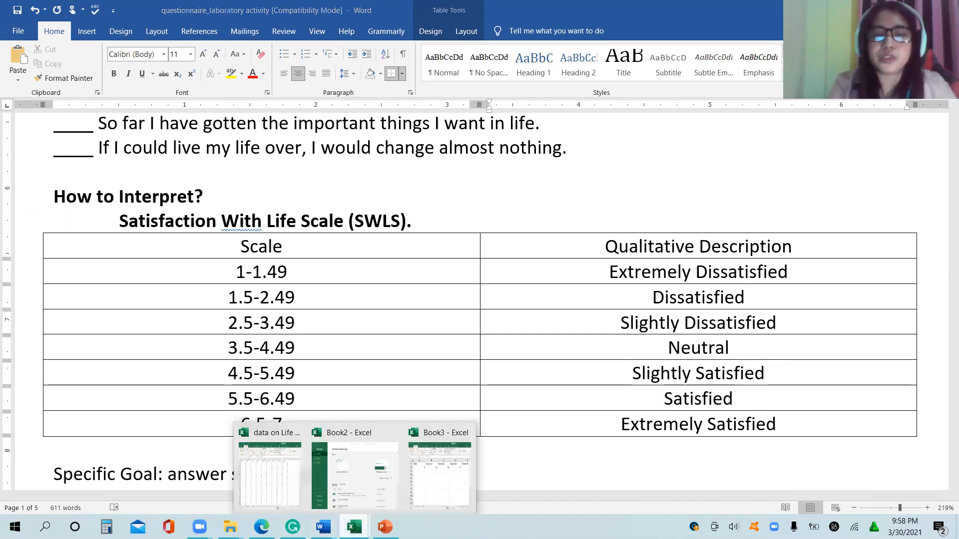
Step: Switch to Book3 maximized and label cell G1 with the heading MEAN
click(441, 470)
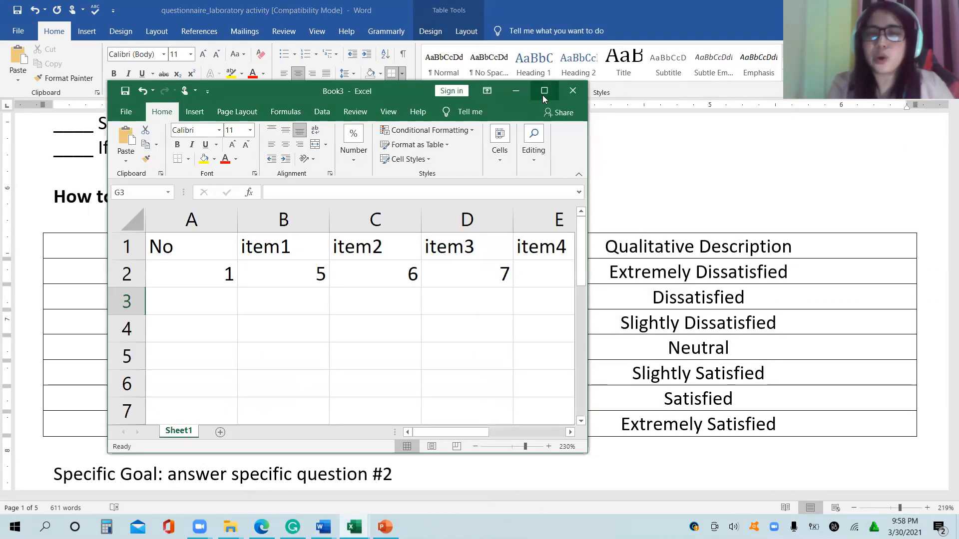
click(544, 91)
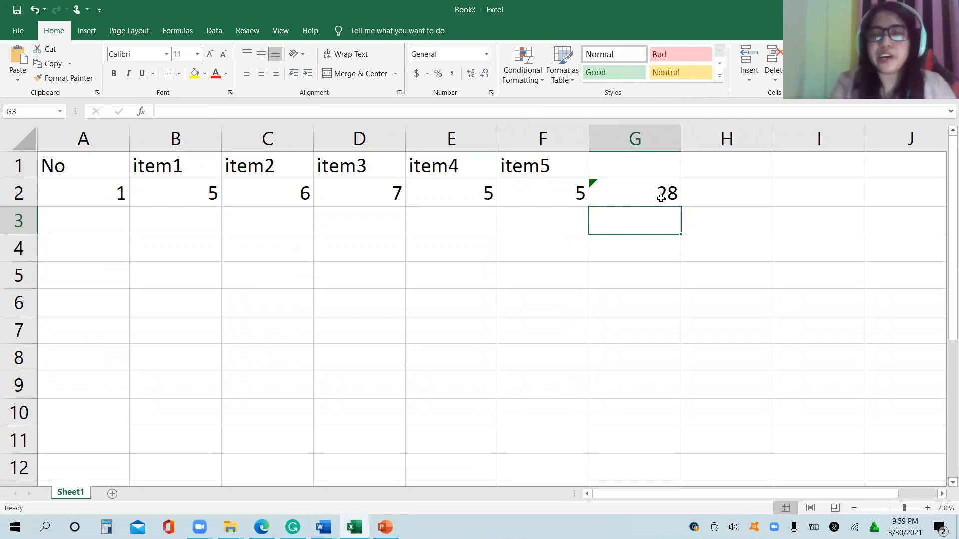
click(635, 192)
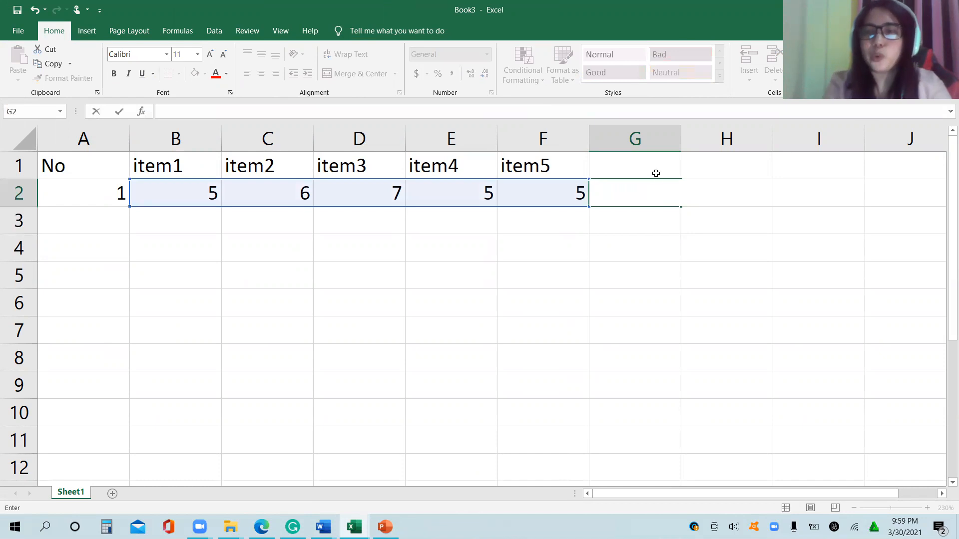
text(MEAN)
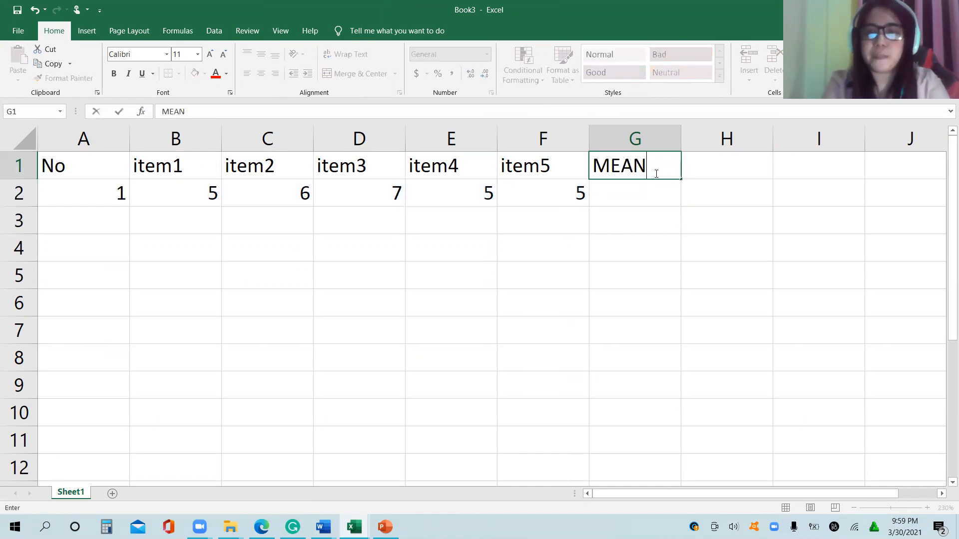
key(enter)
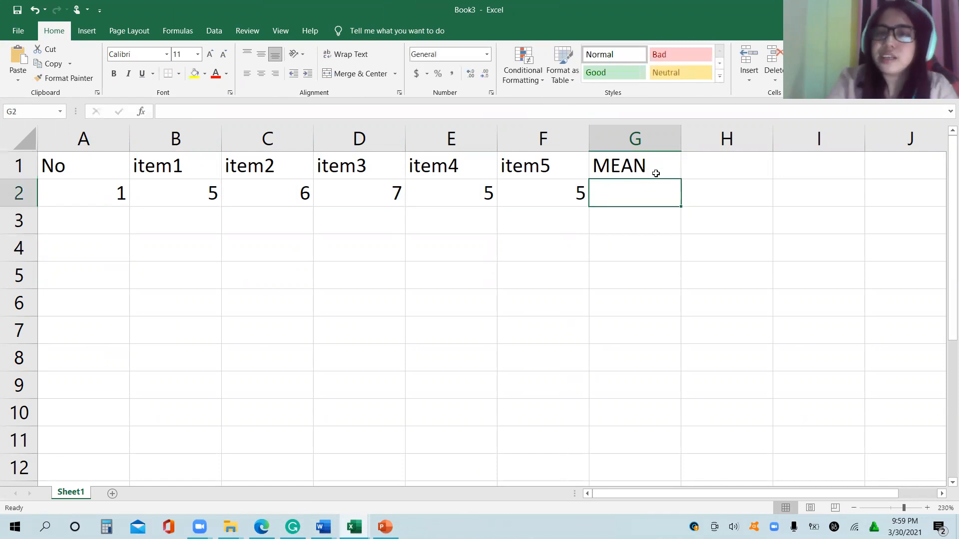
Step: Make G2 the formula =average(B2:F2), giving 5.6 for respondent 1
text(=average(B2:F2)
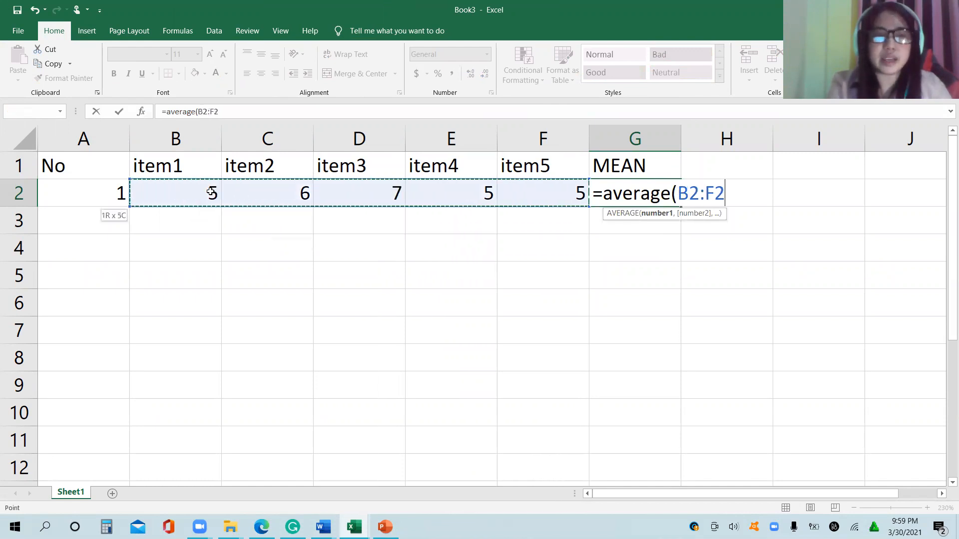
text())
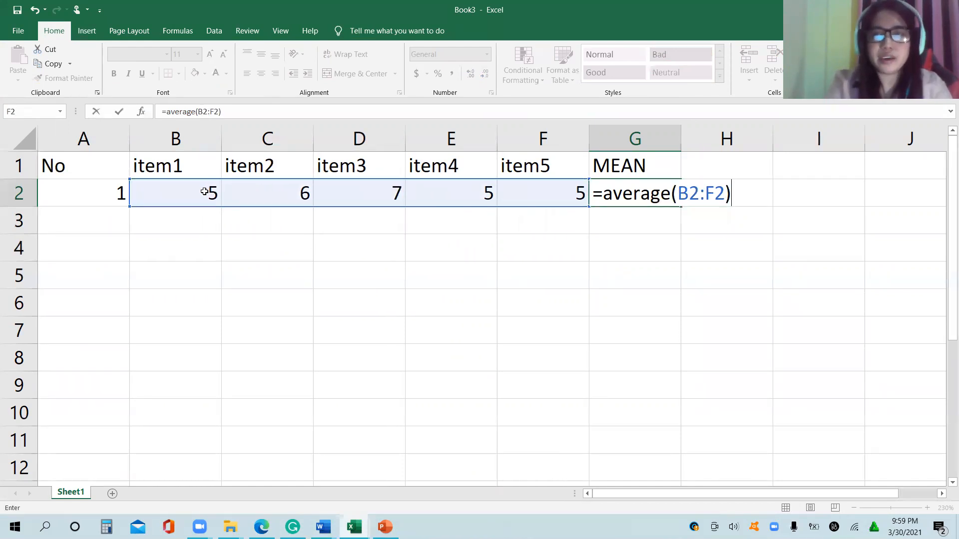
key(enter)
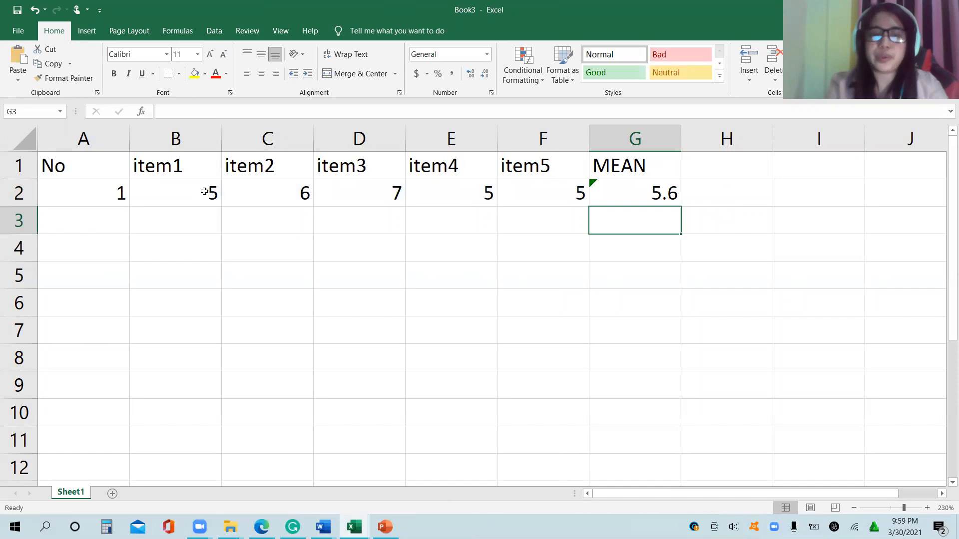
mouse_move(273, 459)
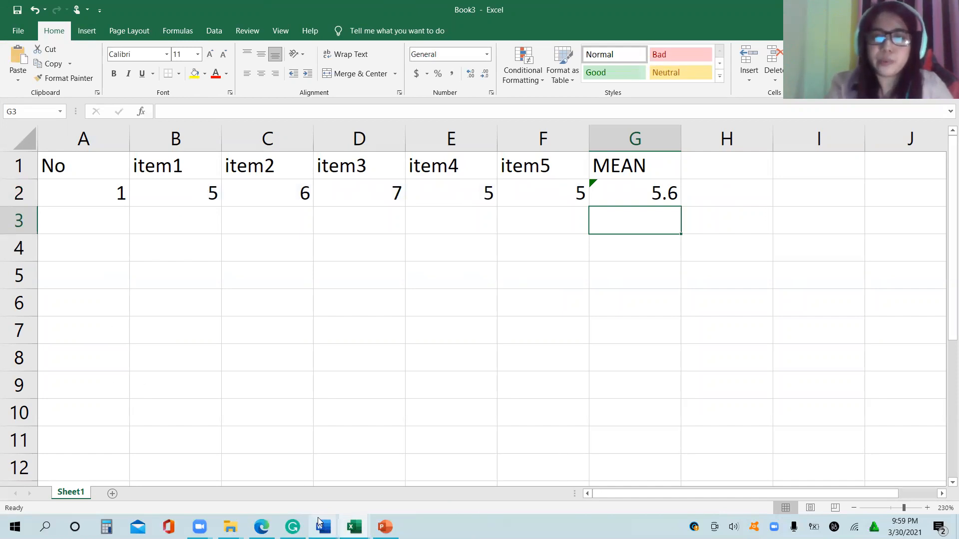
mouse_move(323, 526)
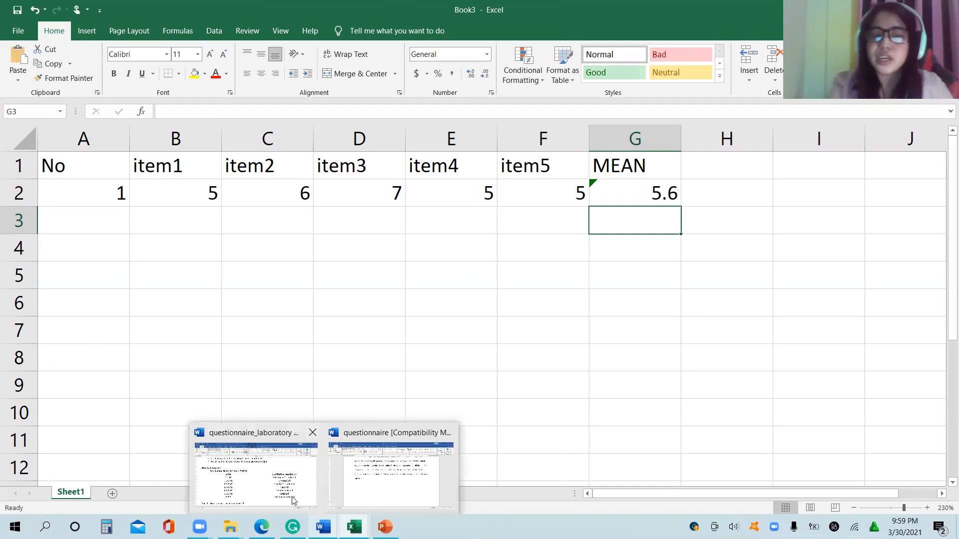
Step: Return to the laboratory activity guide and scroll up to the 5.5-6.49 Satisfied mean range
click(255, 470)
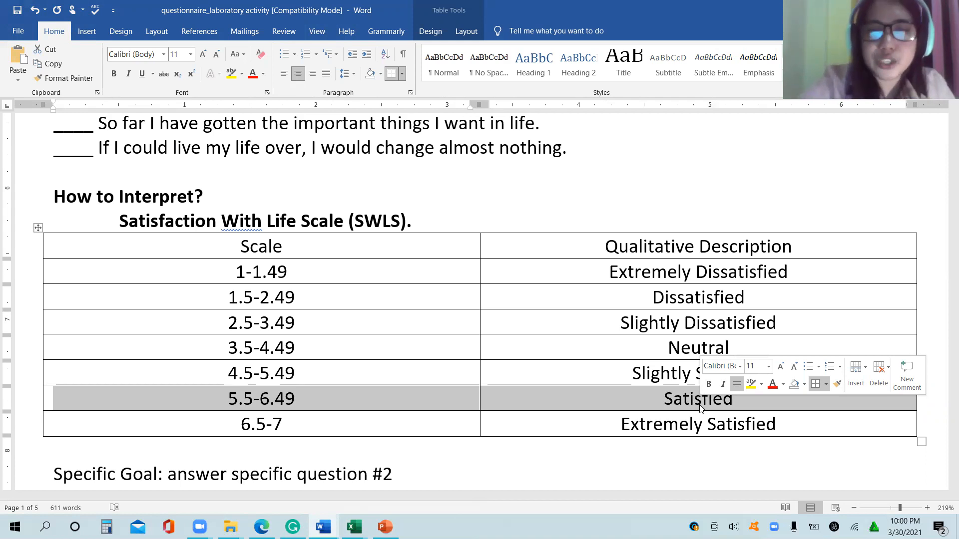
scroll(up, 3)
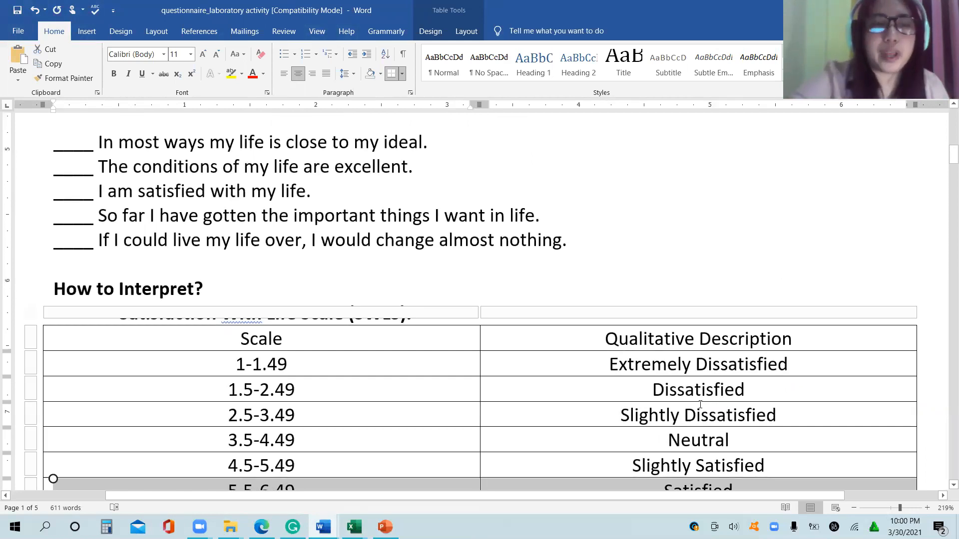
scroll(up, 3)
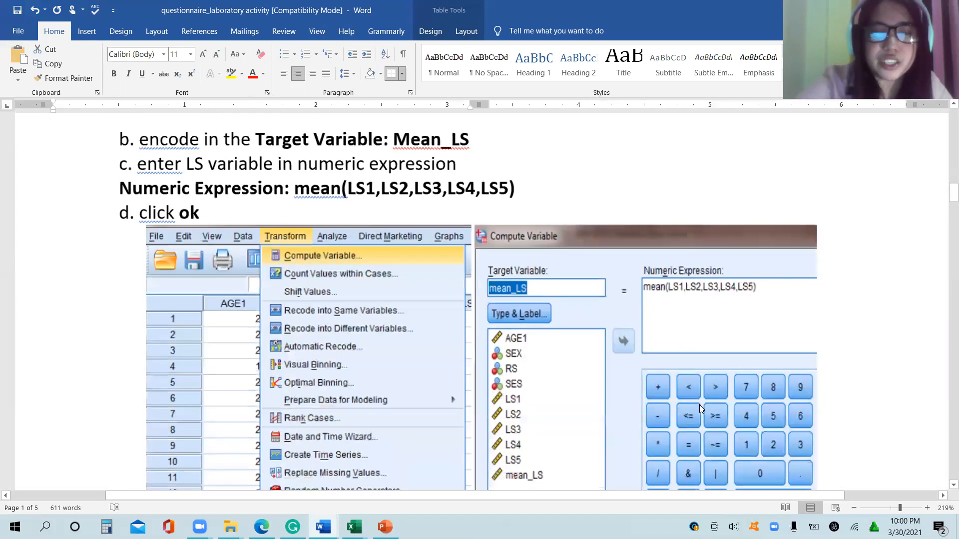
mouse_move(323, 526)
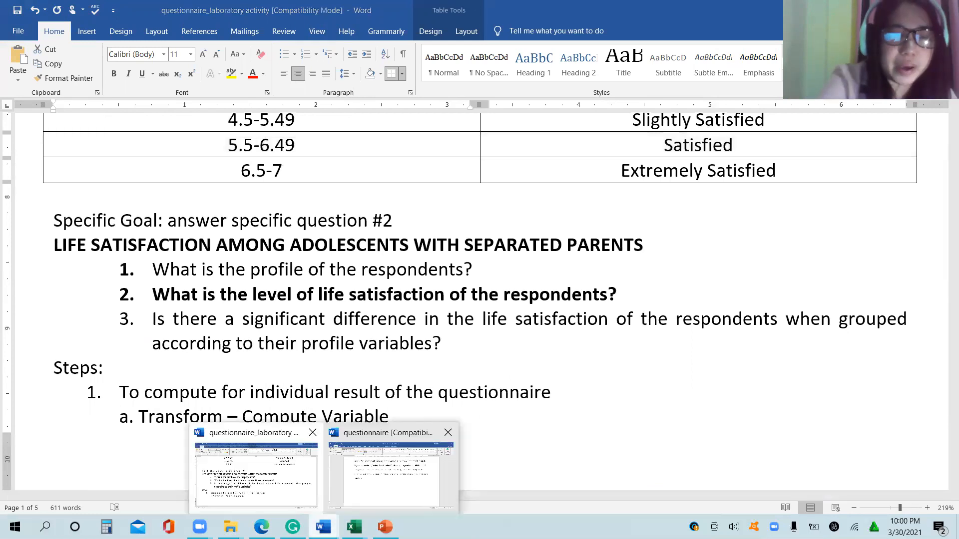
Step: Switch to the other questionnaire document and scroll to the SWLS 5–35 summed-score paragraph
click(385, 471)
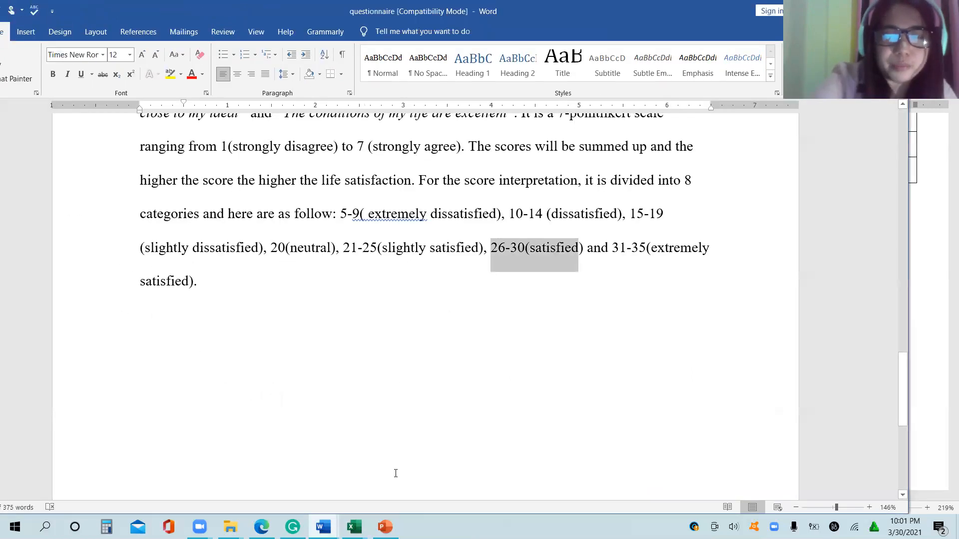
scroll(up, 3)
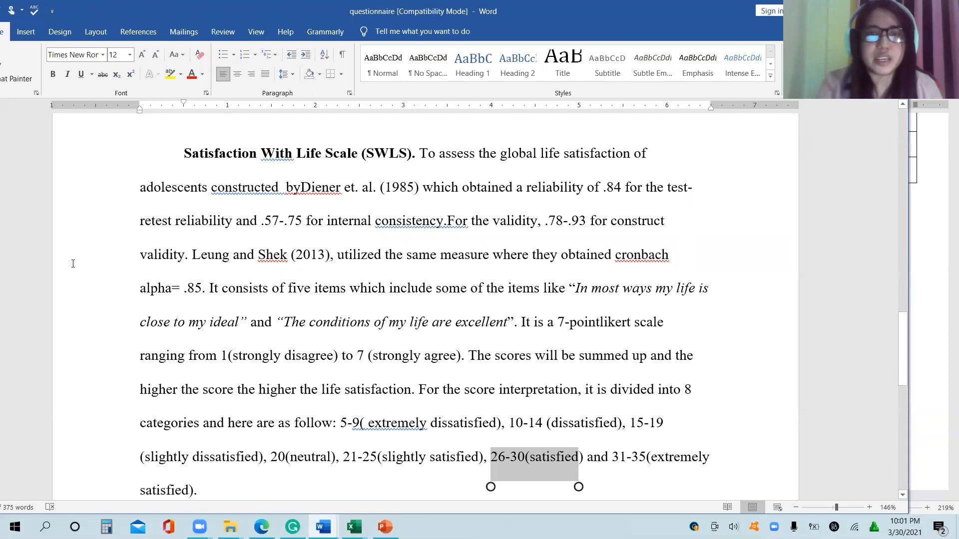
mouse_move(5, 211)
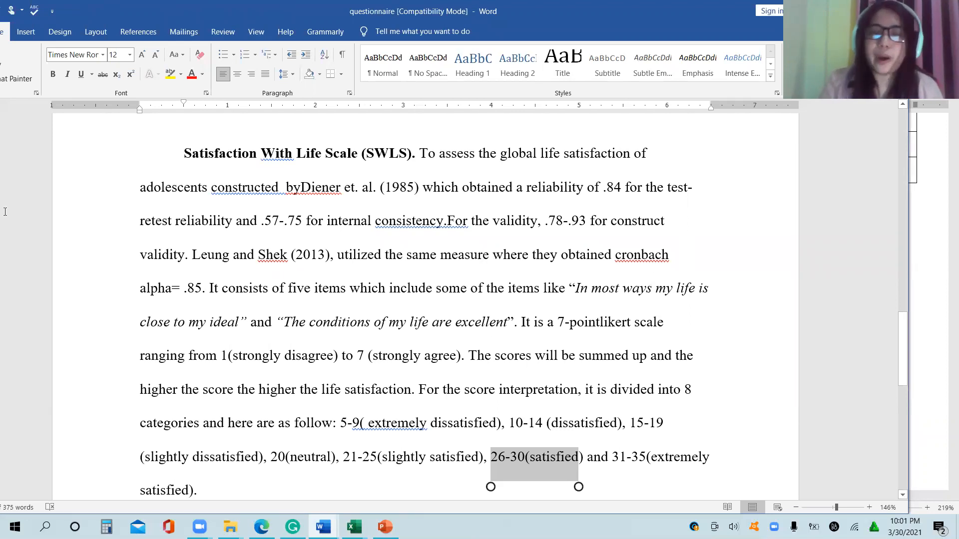